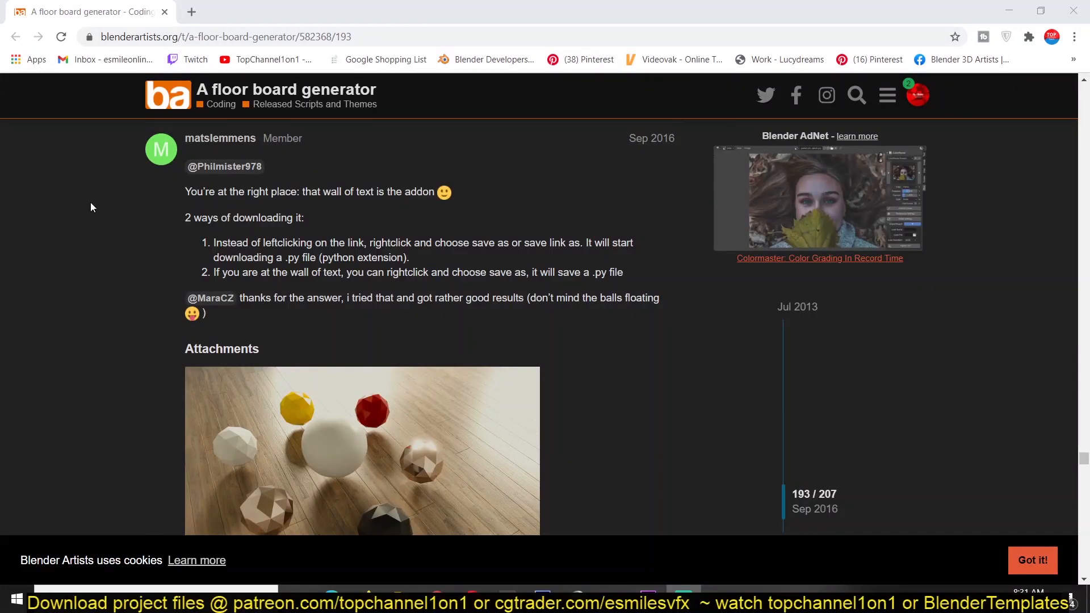
Scroll the floor board generator thread to the May 2019 post with the GitHub Floor_Board_Generator.zip link.
scroll(down, 3)
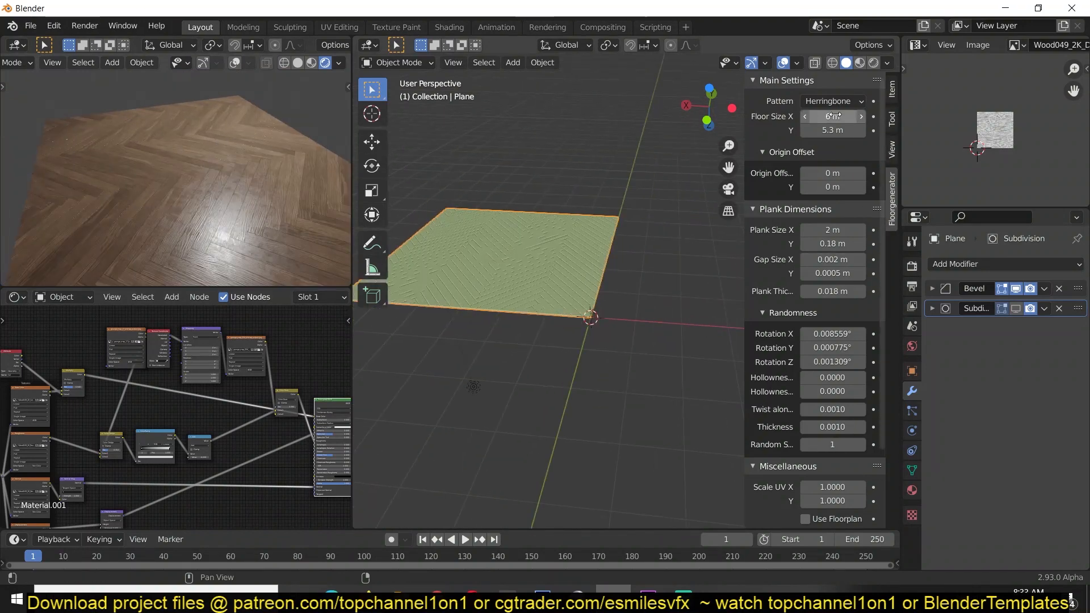
scroll(down, 3)
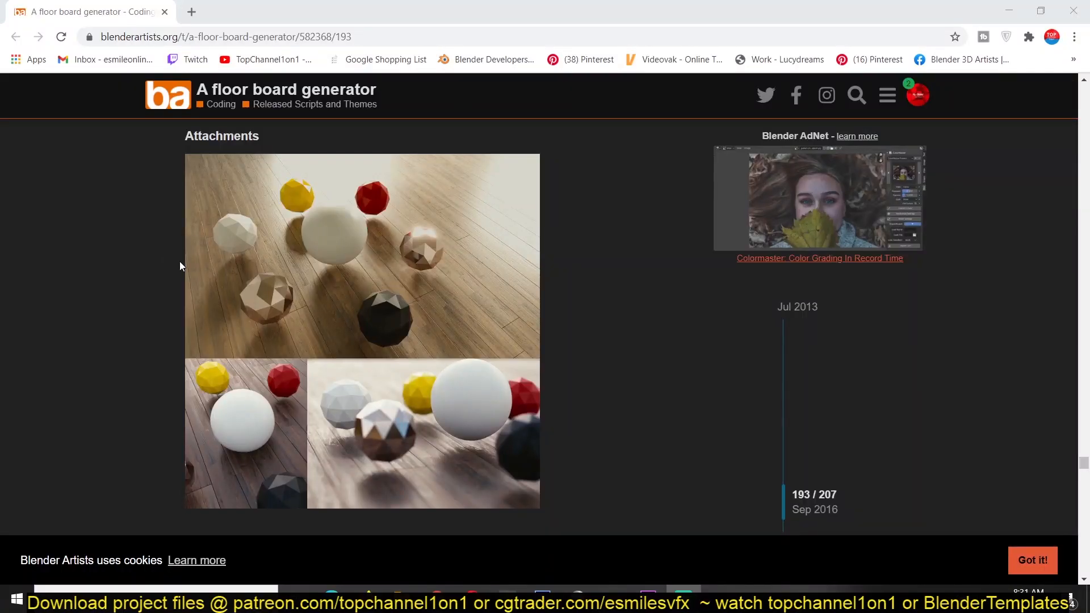
mouse_move(82, 271)
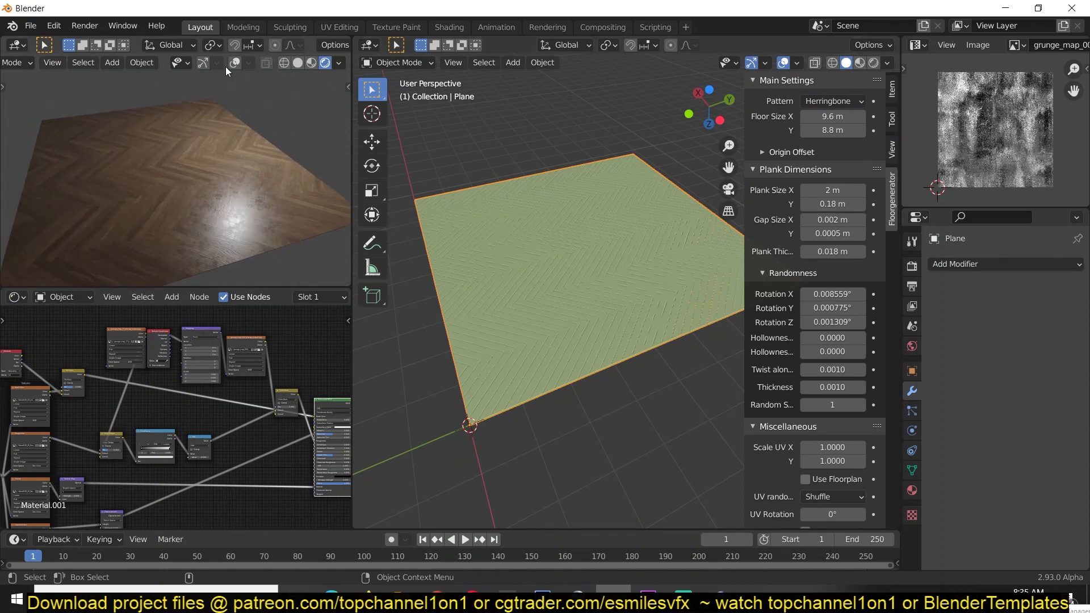
click(832, 101)
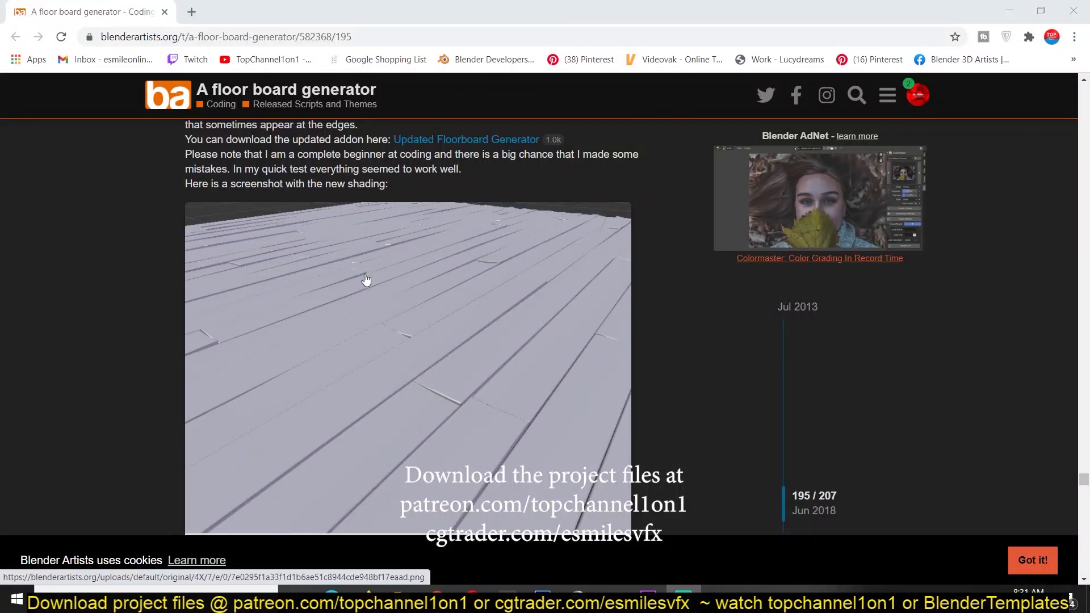
scroll(down, 3)
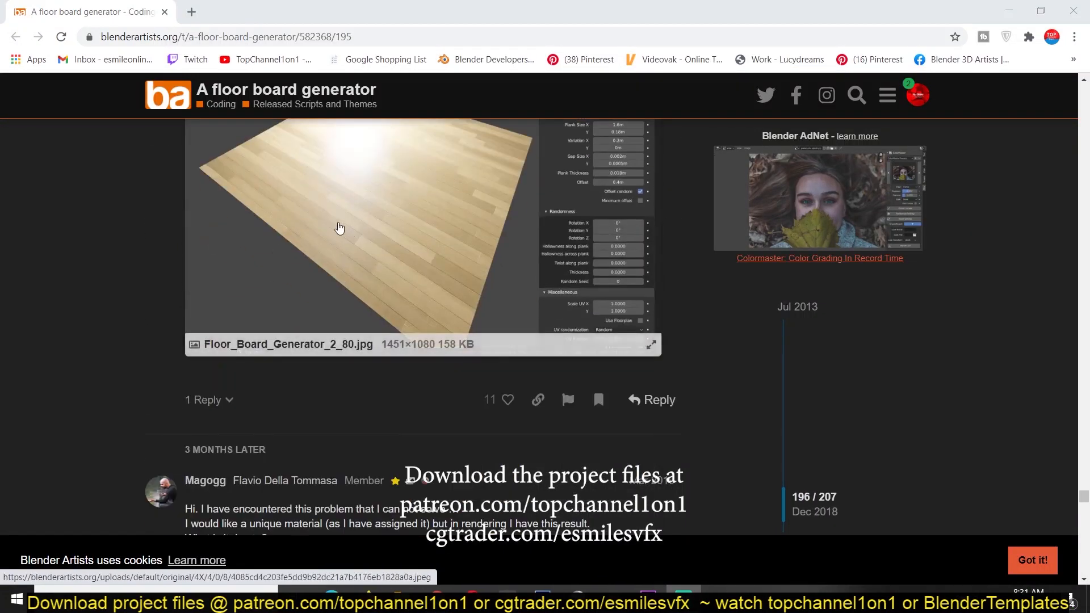
scroll(down, 3)
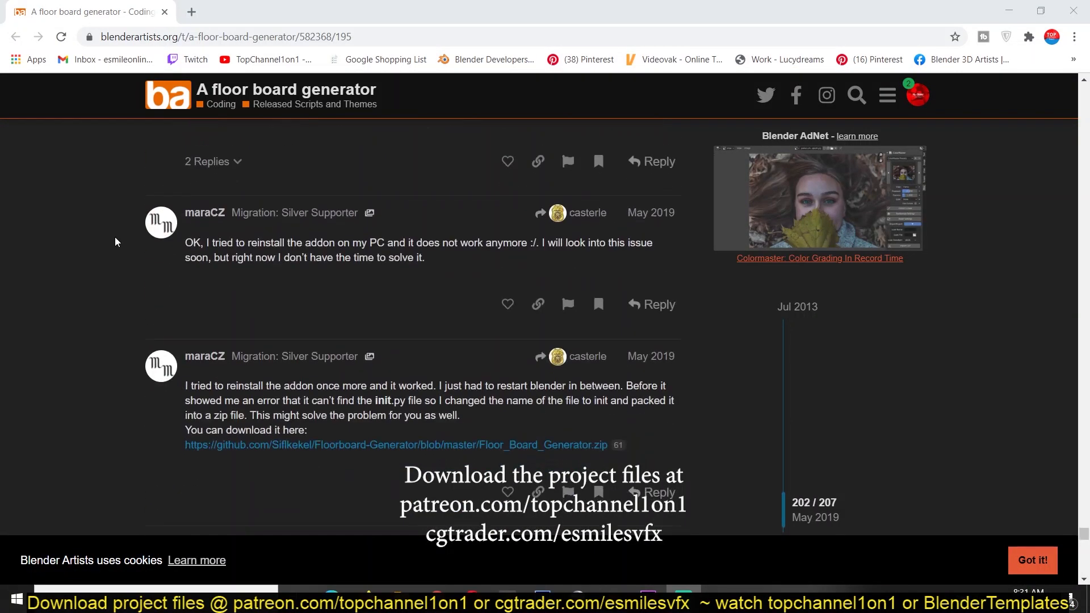
scroll(down, 3)
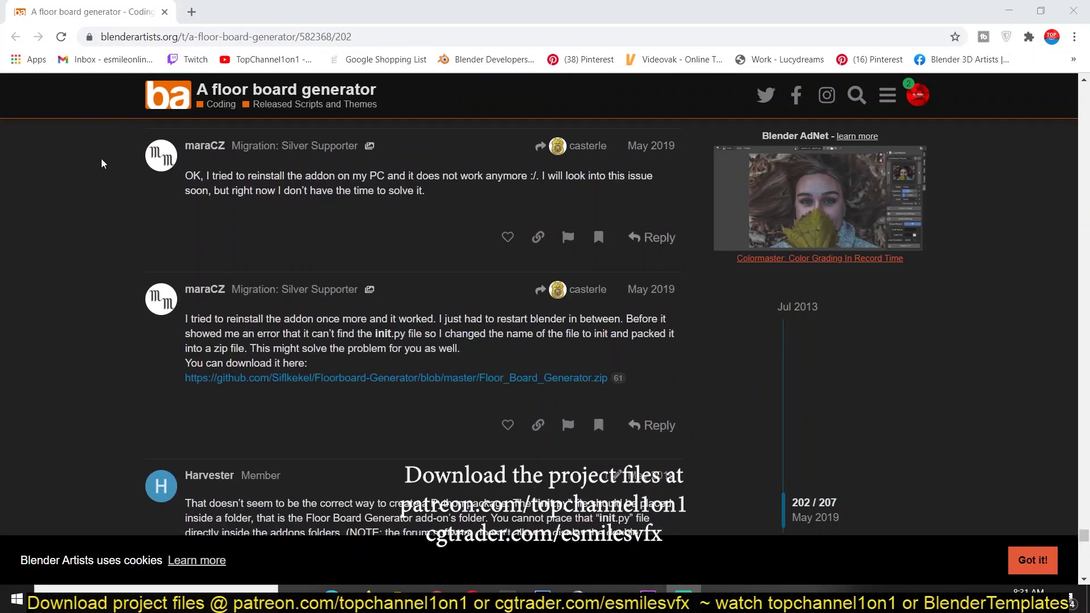
mouse_move(193, 151)
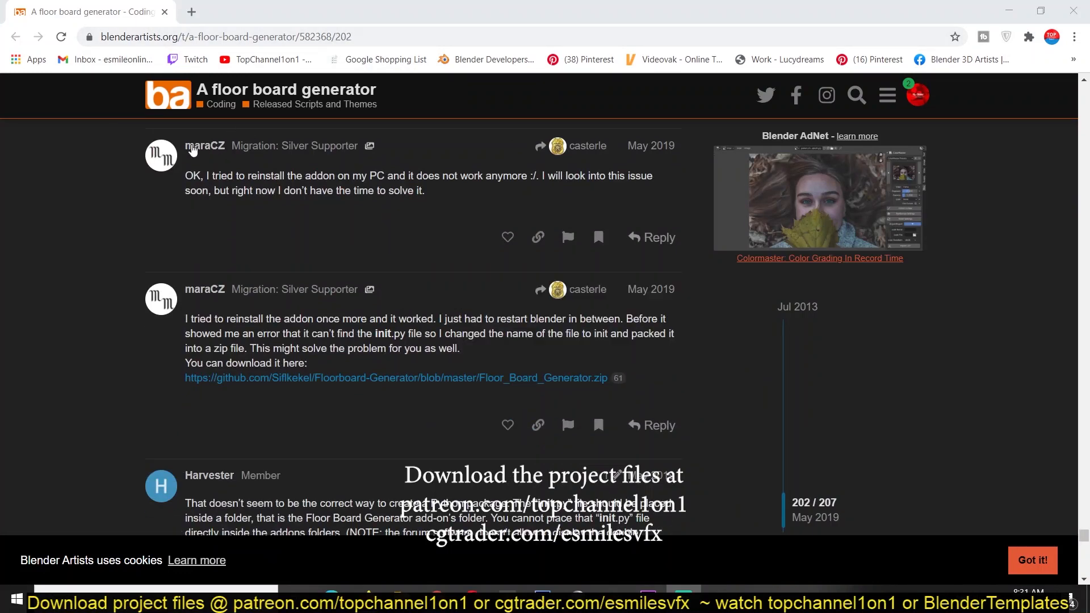
mouse_move(149, 254)
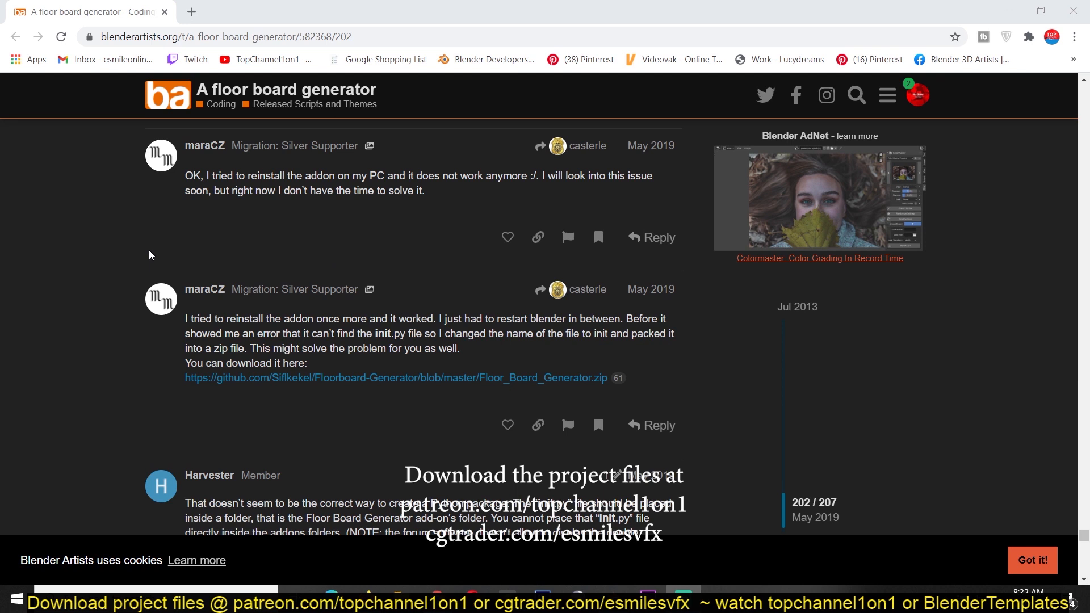
mouse_move(306, 137)
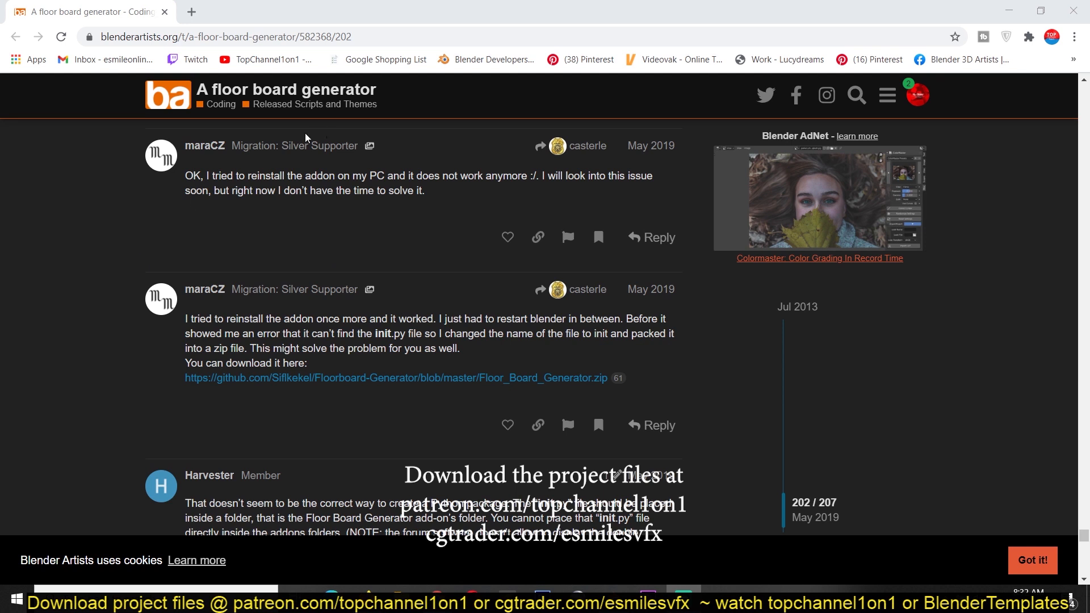
mouse_move(177, 239)
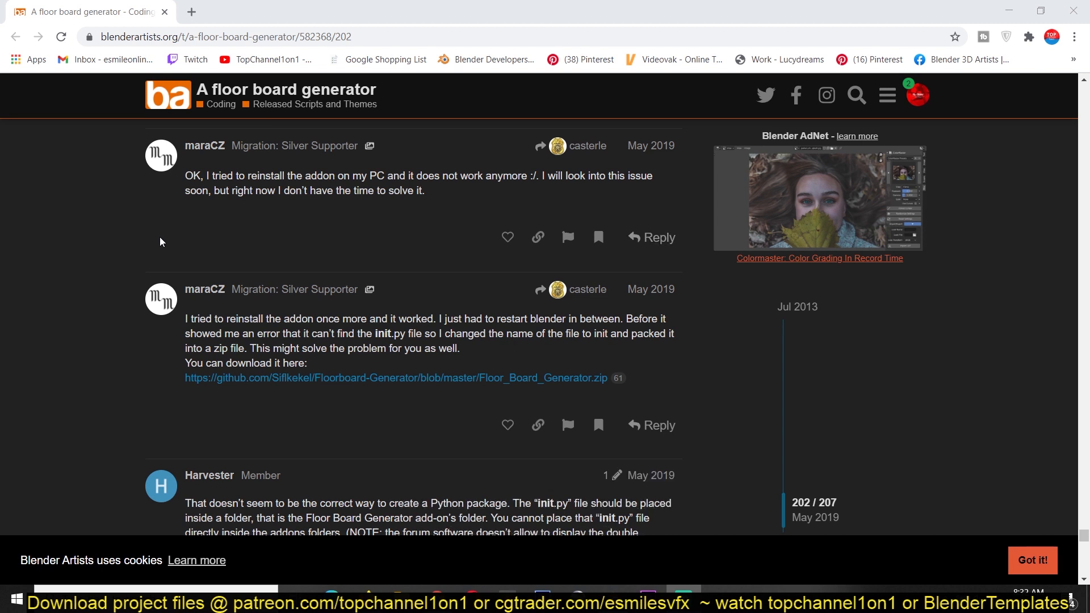
mouse_move(210, 225)
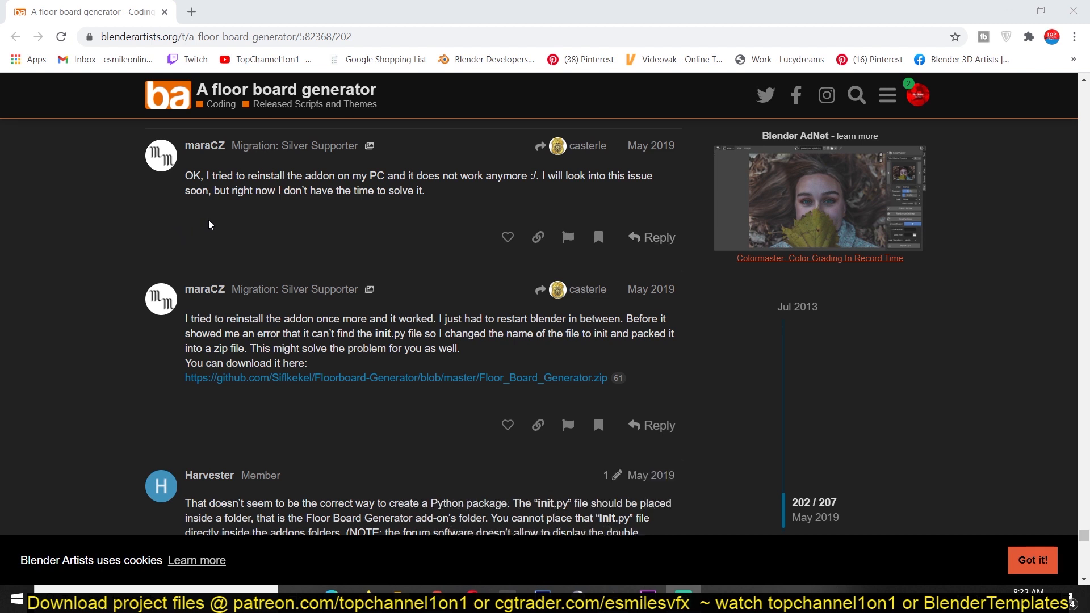
mouse_move(607, 586)
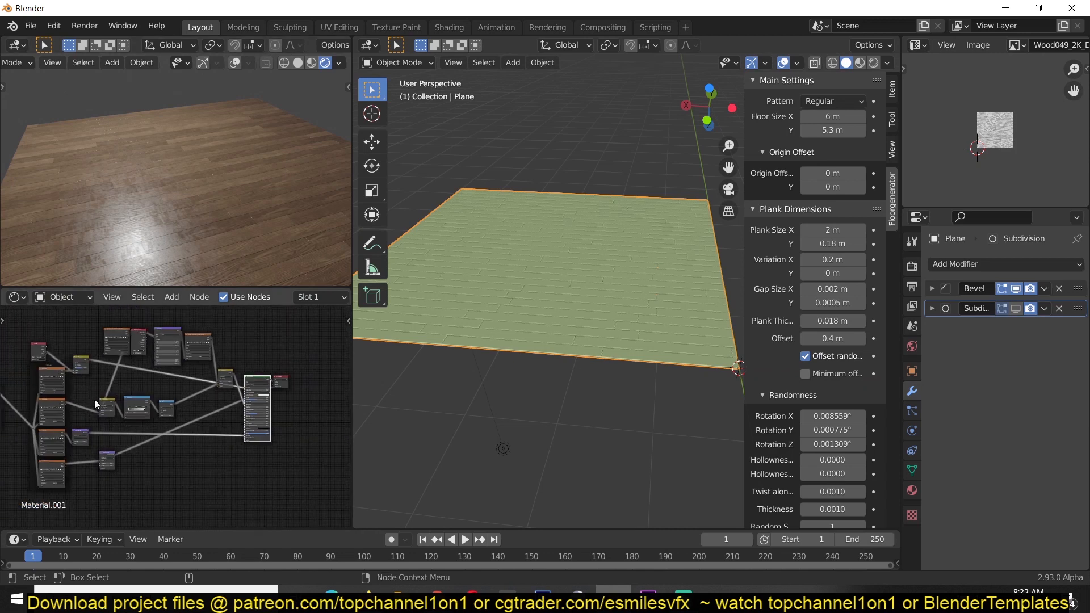
mouse_move(130, 402)
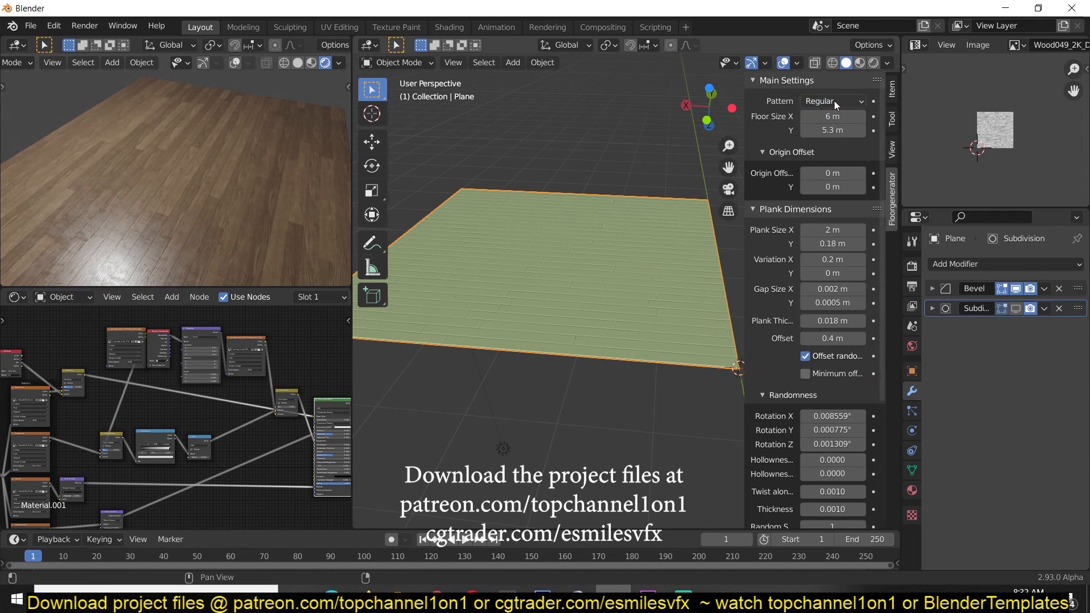
mouse_move(685, 105)
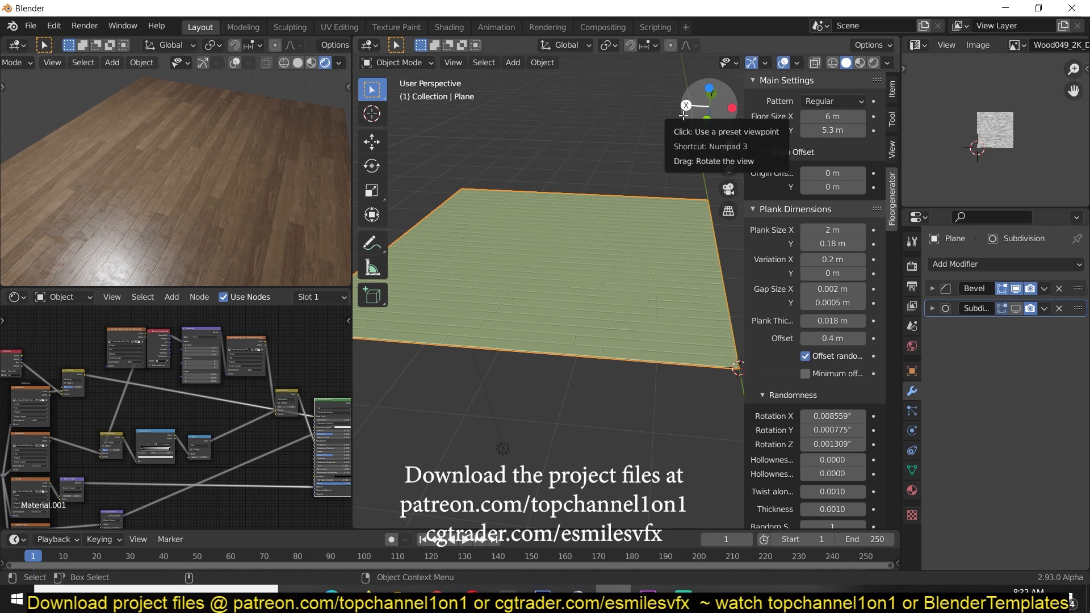
click(832, 101)
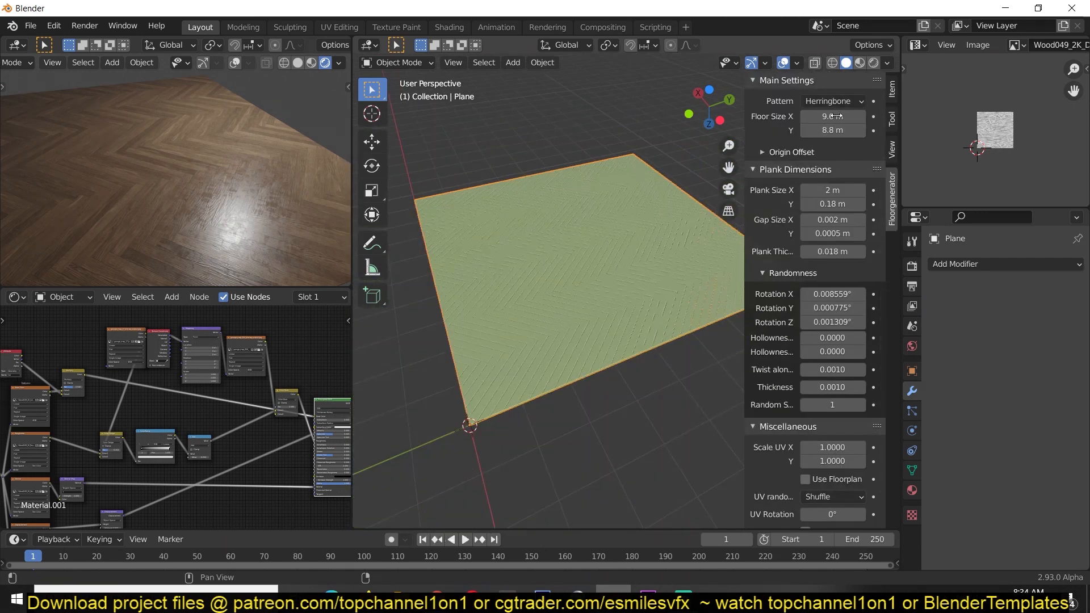
Set the floor Pattern to Square and UV randomization to Random.
click(832, 101)
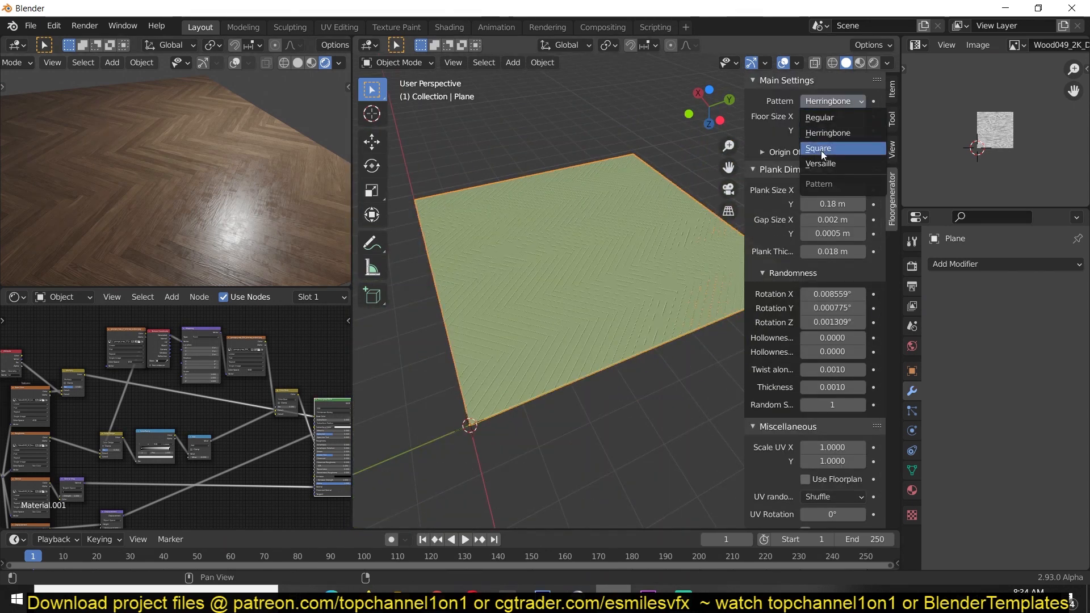
click(819, 149)
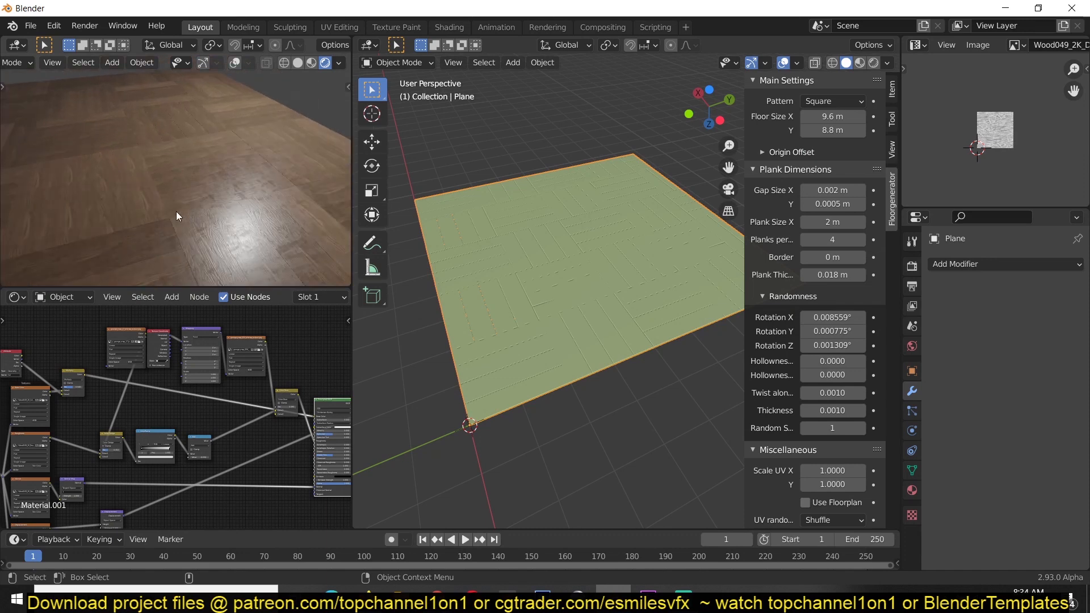
scroll(down, 3)
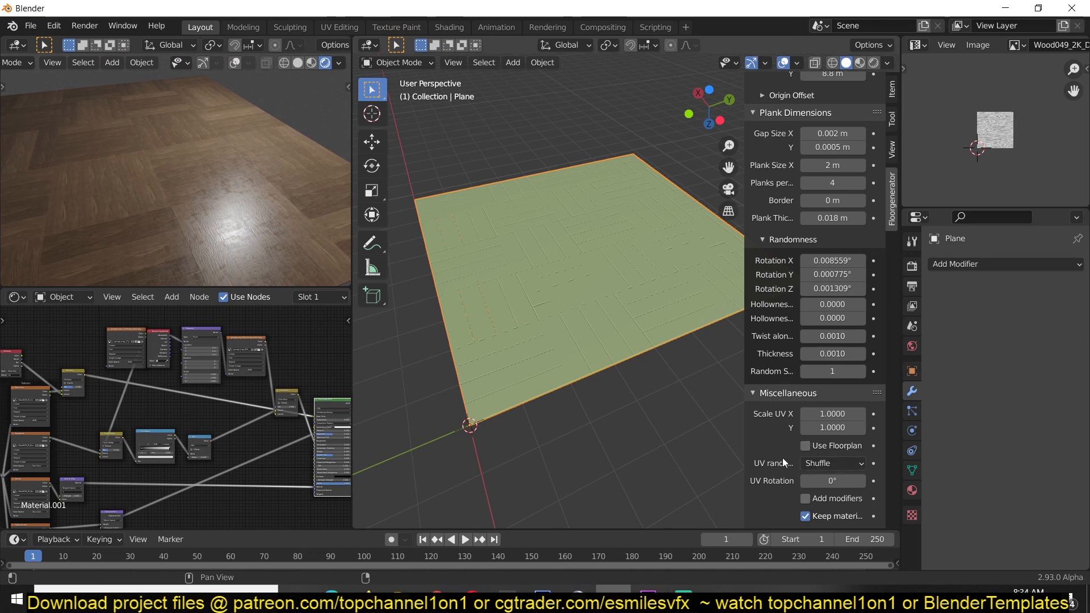
click(832, 464)
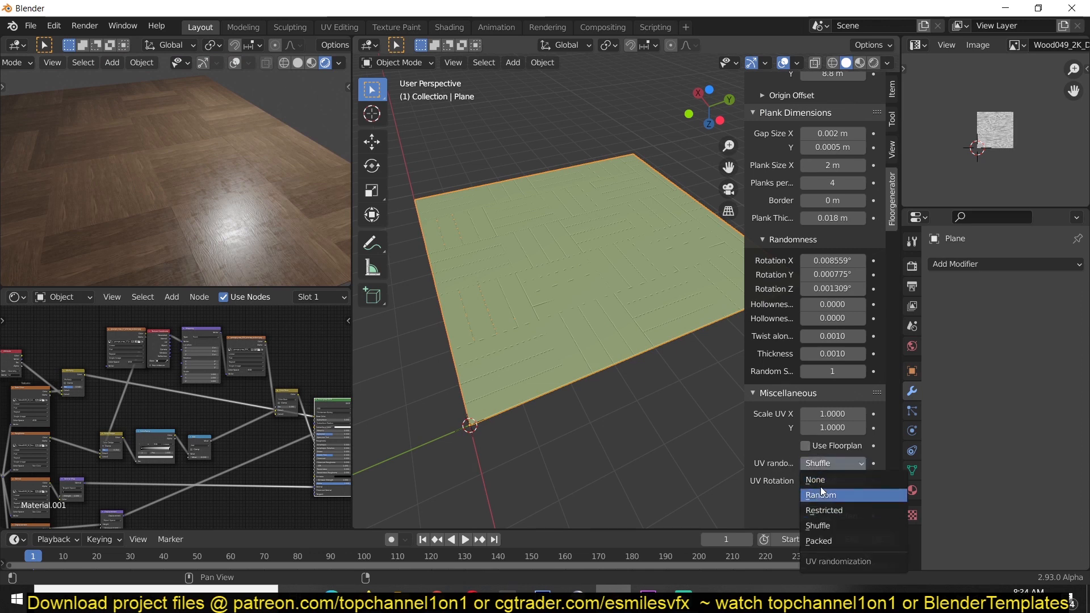
click(823, 495)
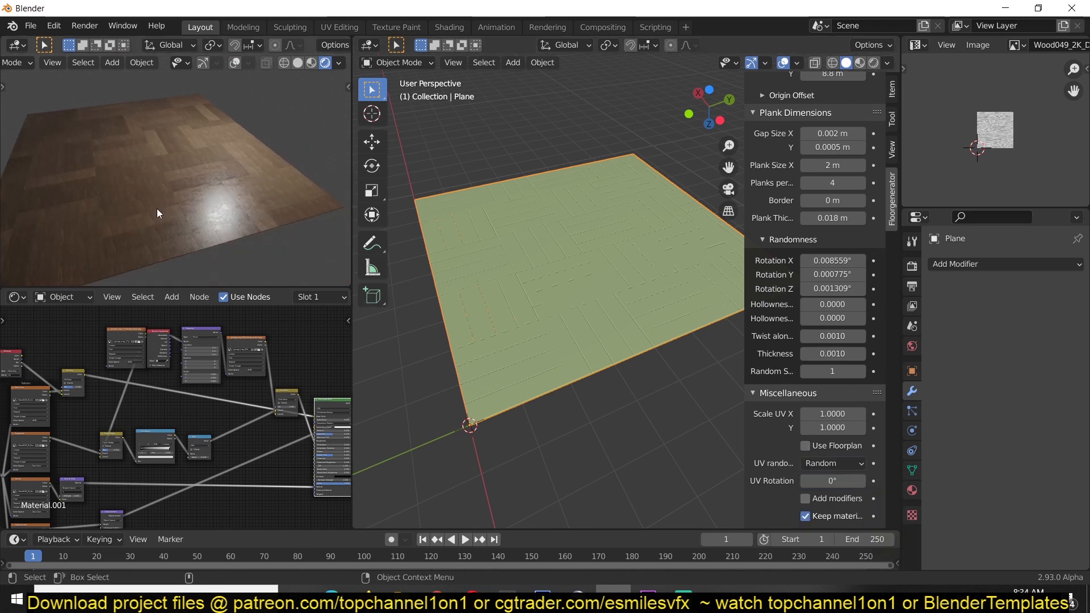
Try another UV randomization option, then switch the pattern to Versailles.
click(833, 463)
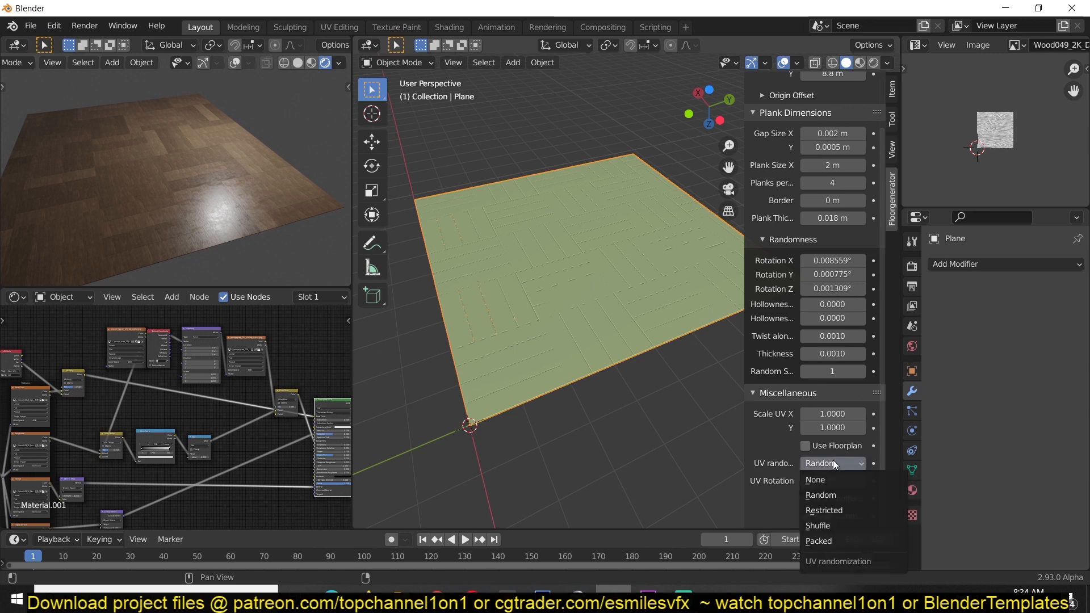
click(818, 526)
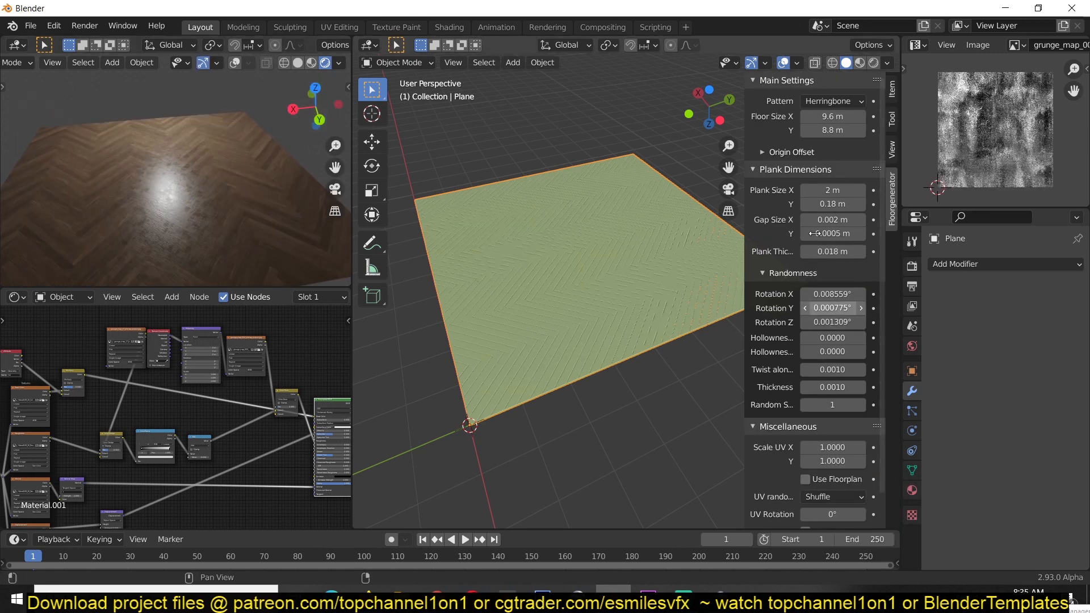
click(833, 101)
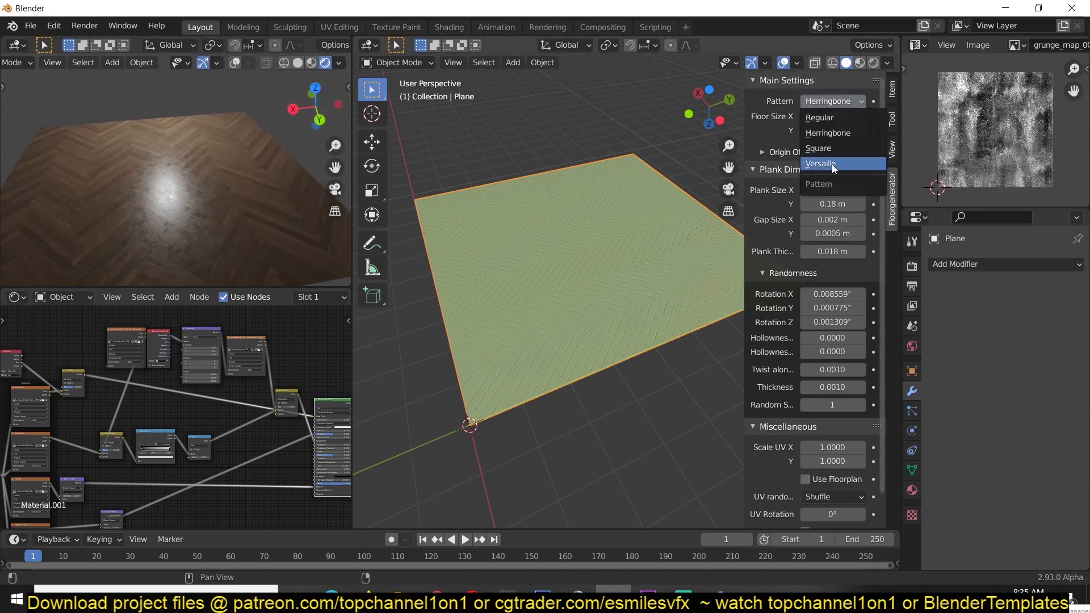
click(821, 163)
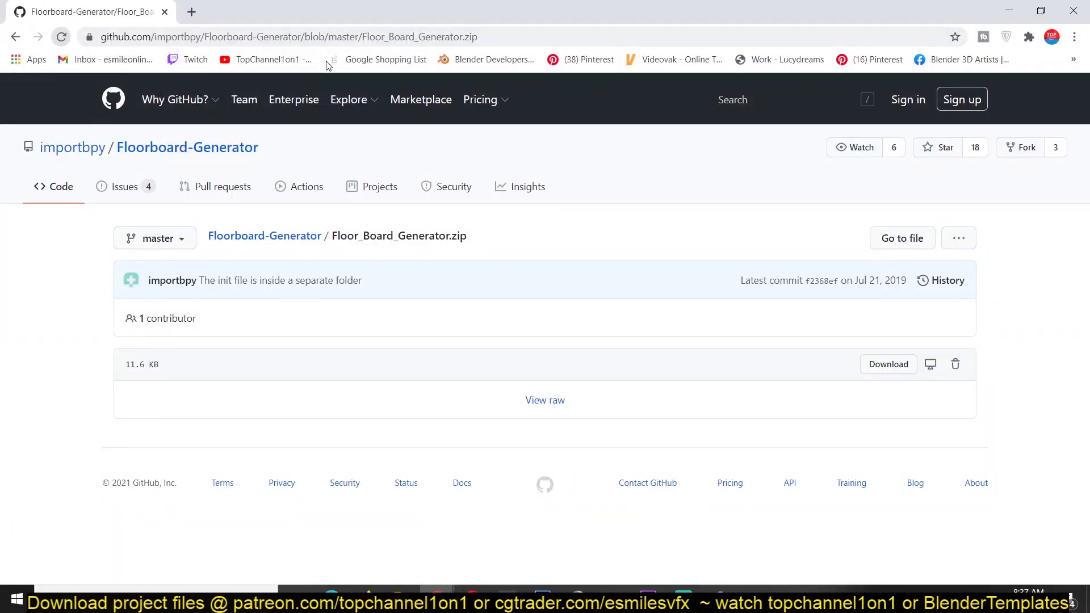
mouse_move(935, 252)
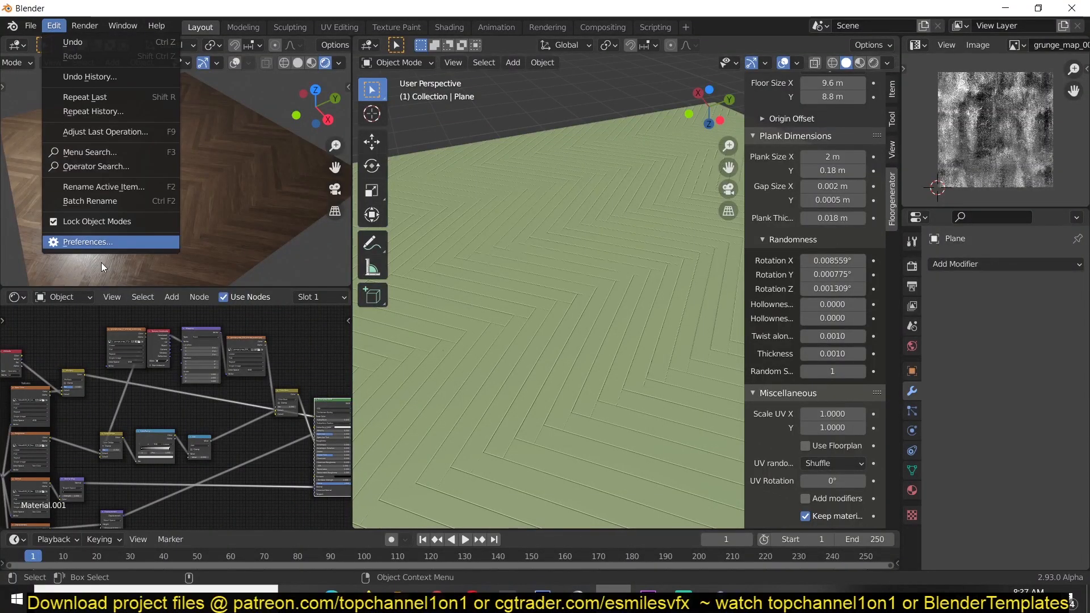
click(87, 242)
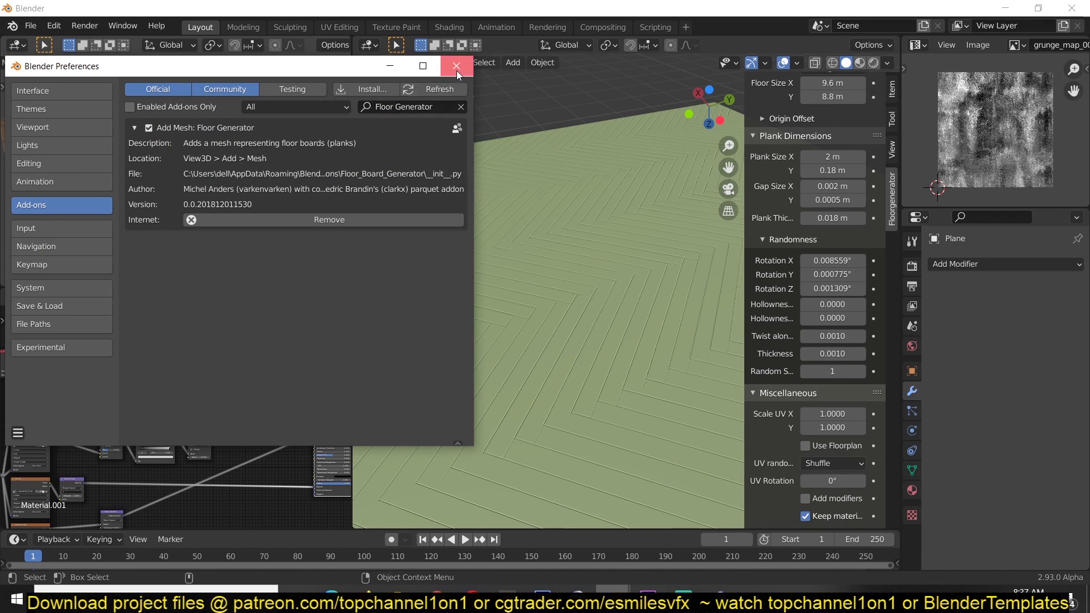
click(456, 66)
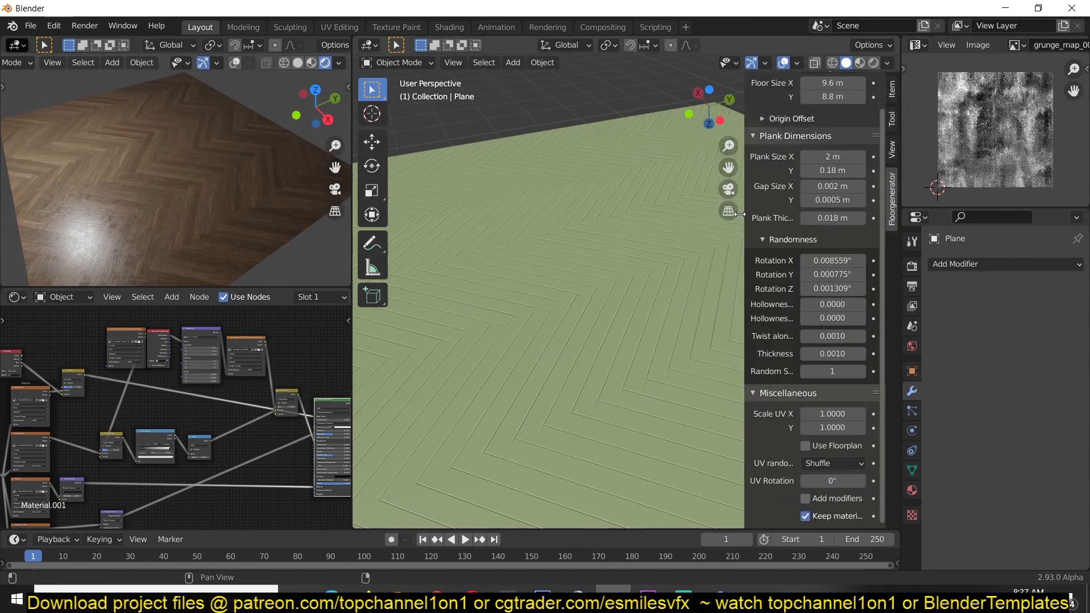
key(x)
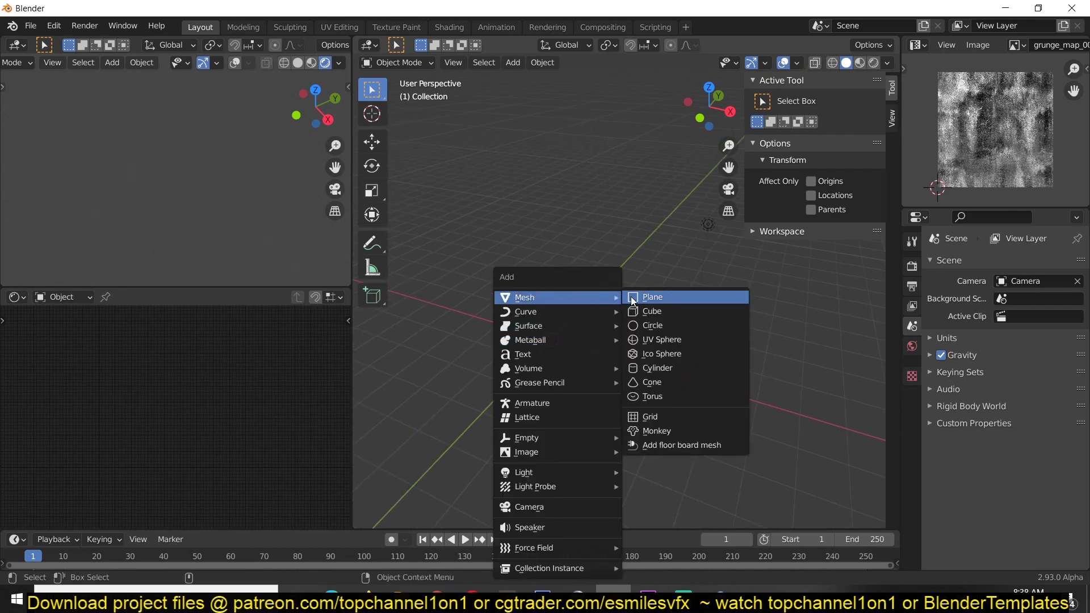
Add a mesh plane and convert it into a floorboard object.
click(651, 297)
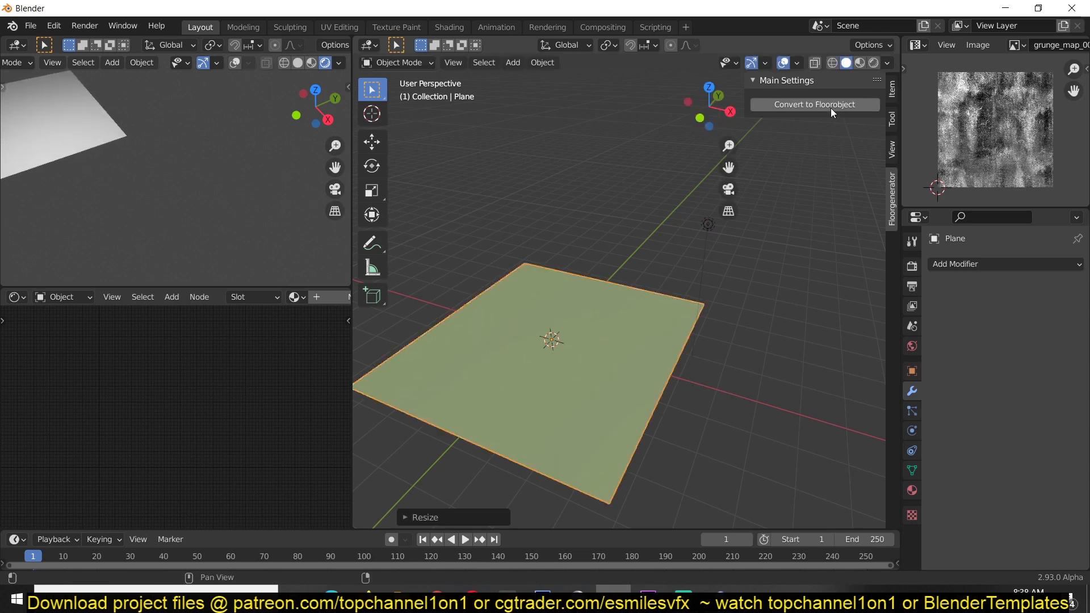
click(813, 105)
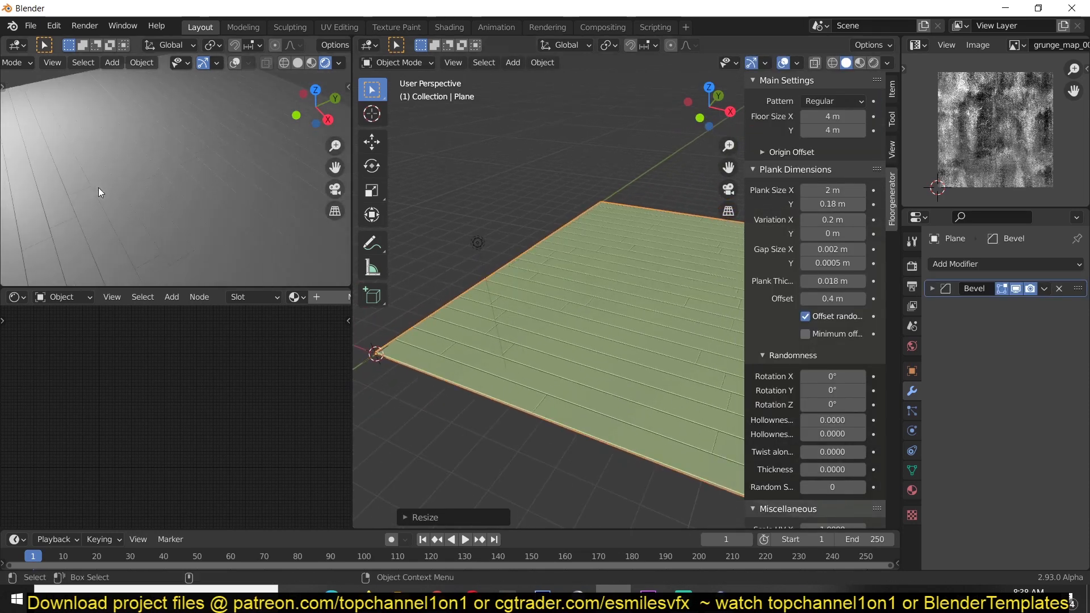
click(831, 101)
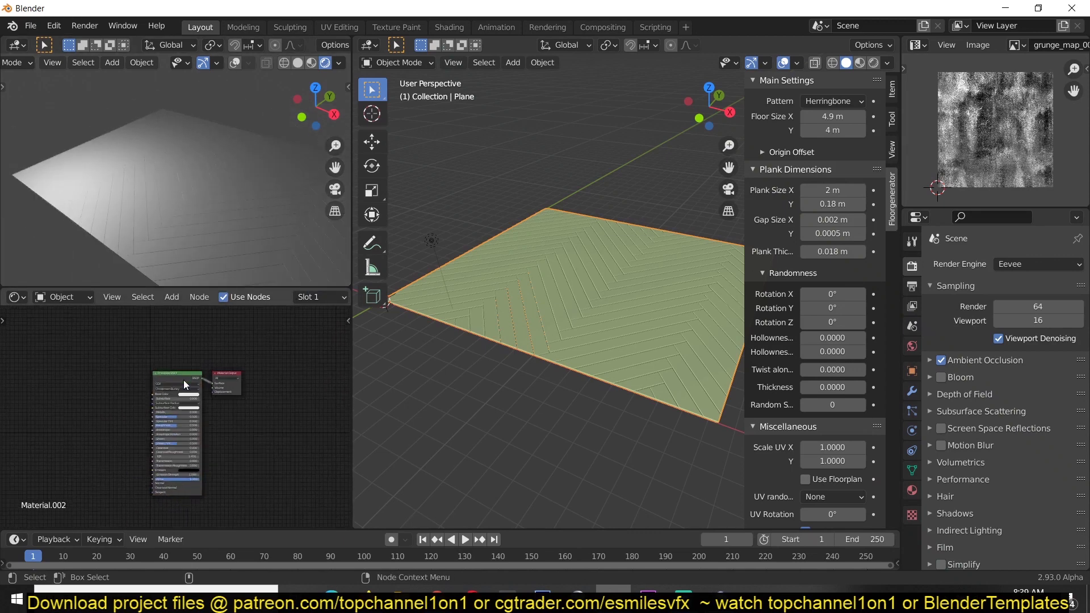
mouse_move(174, 400)
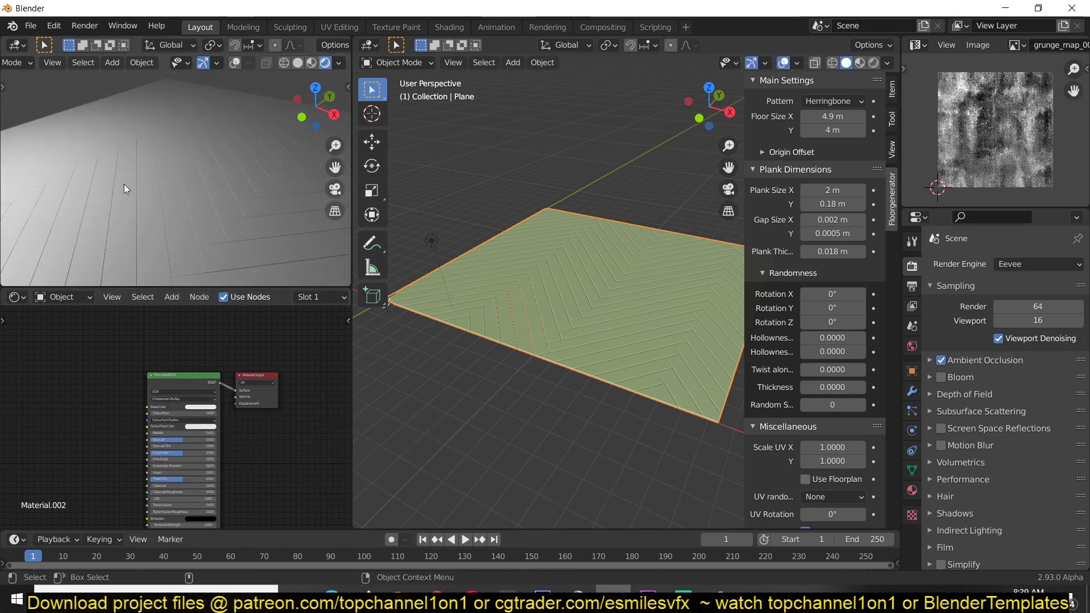
mouse_move(201, 378)
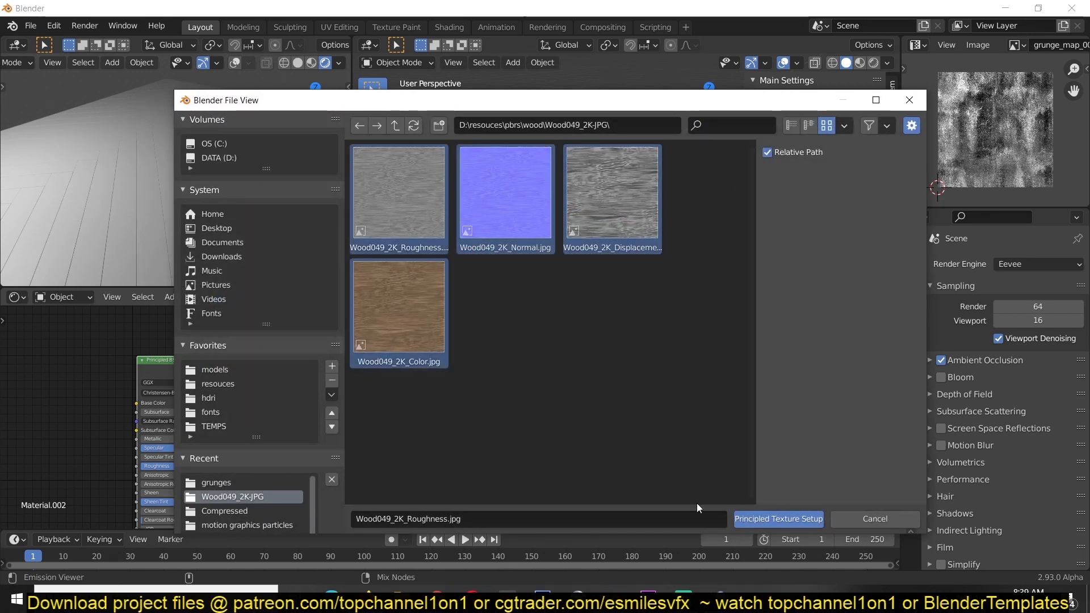
Load the Wood049 colour, roughness, normal and displacement maps via Principled Texture Setup.
click(778, 518)
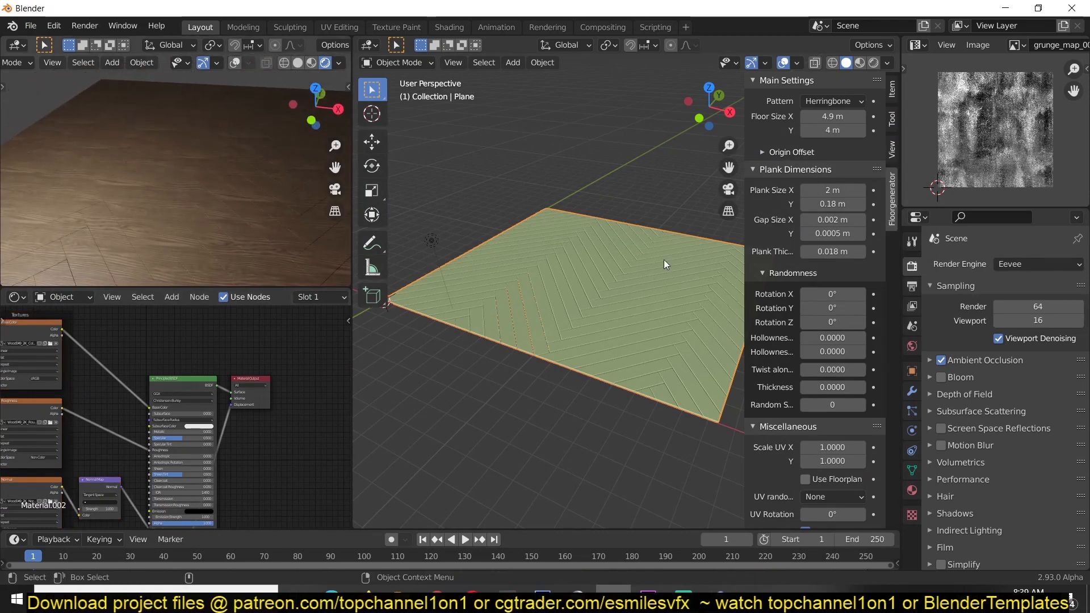
Enable Transparent under Film in Render Properties.
click(912, 345)
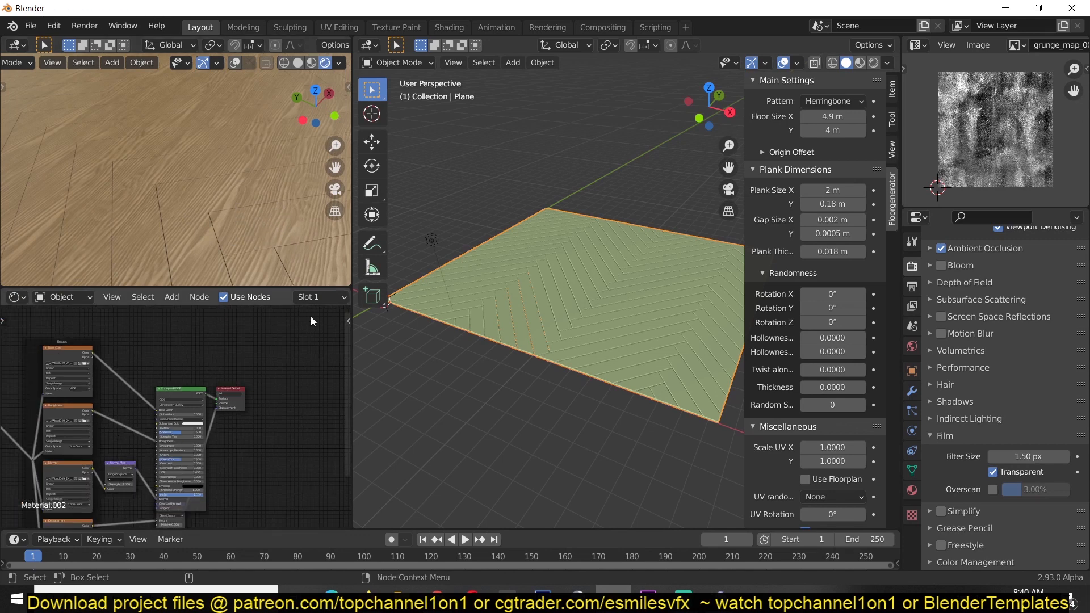
Try Random, then Restricted UV randomization for the planks under Miscellaneous.
scroll(down, 3)
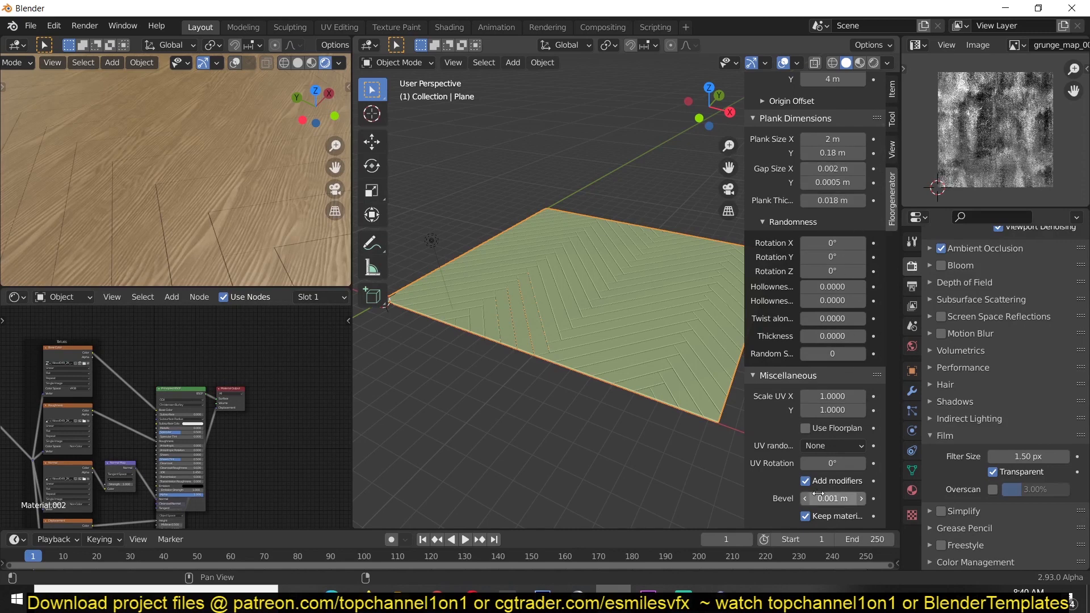
click(832, 446)
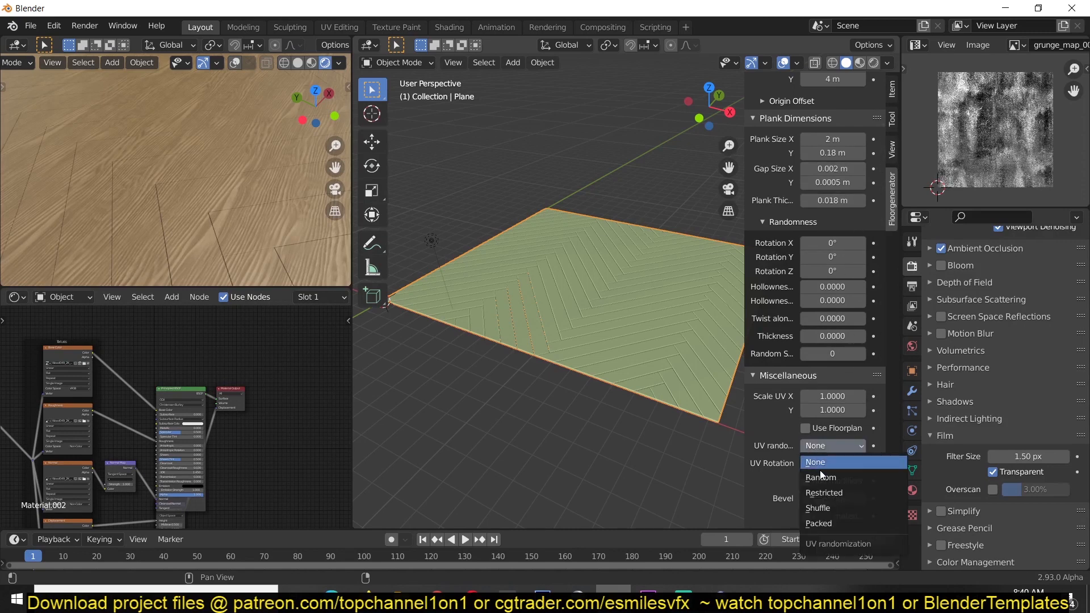
click(821, 477)
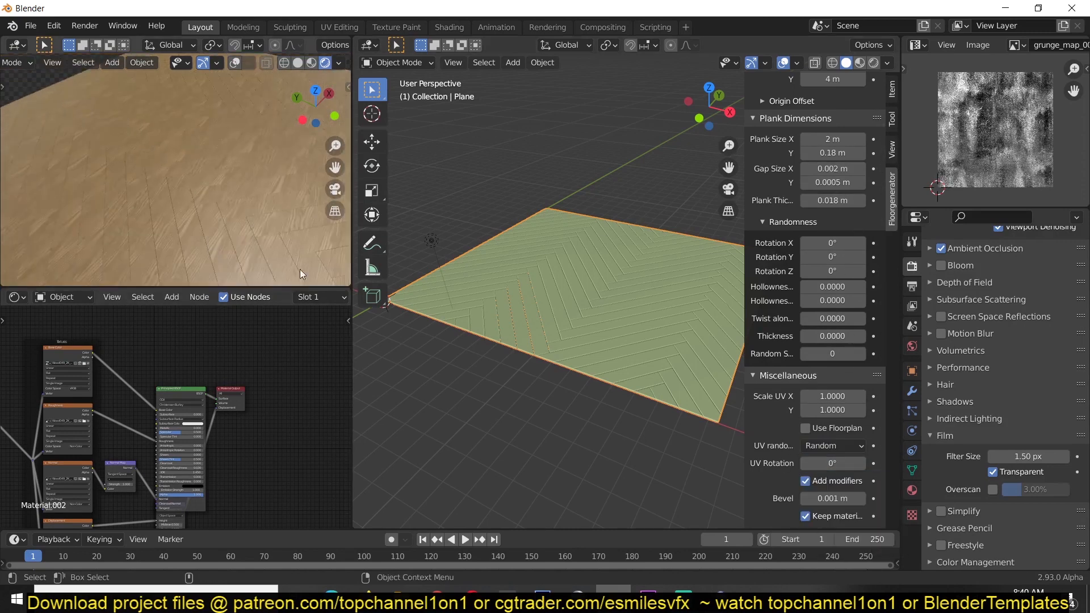
click(832, 446)
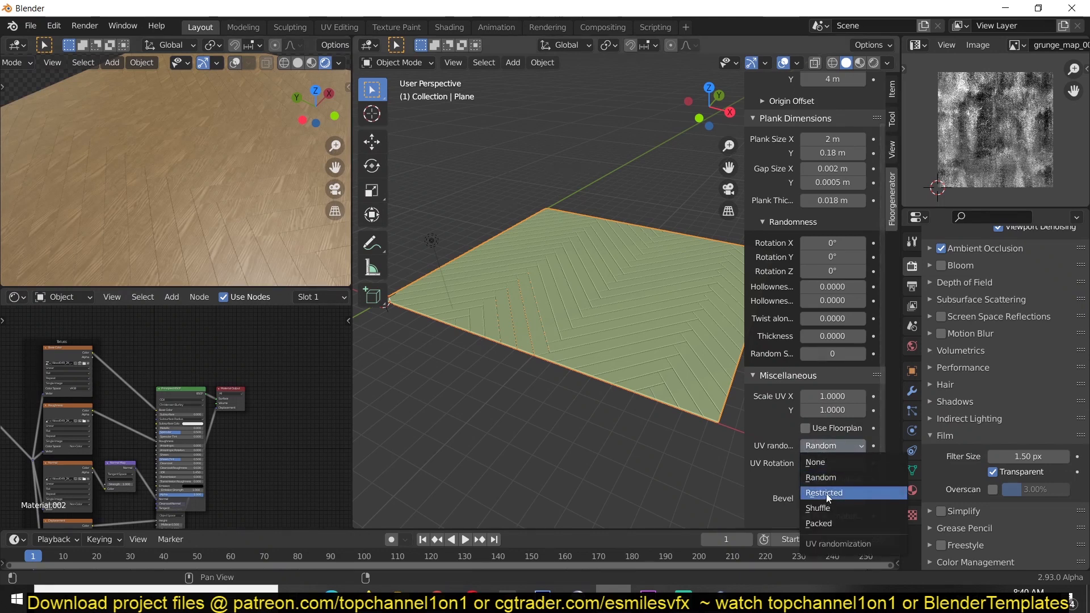
click(823, 492)
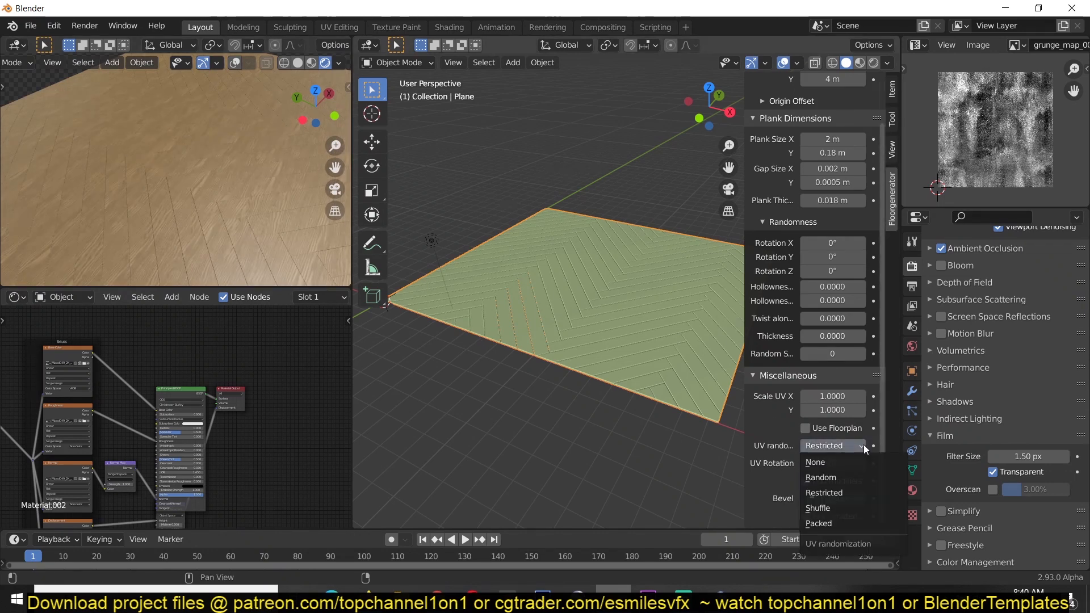
click(818, 508)
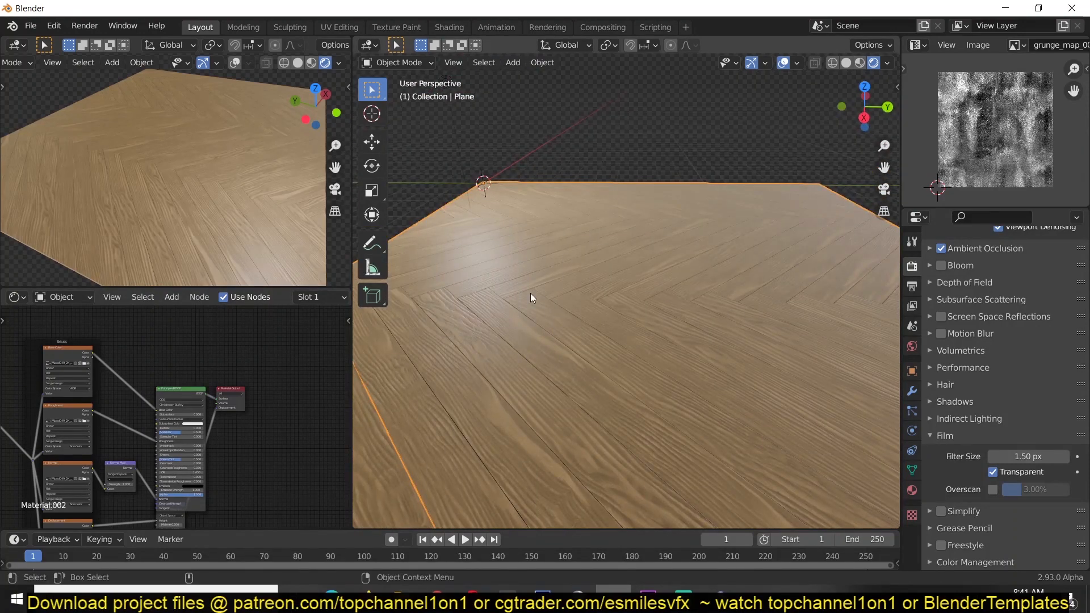
mouse_move(640, 304)
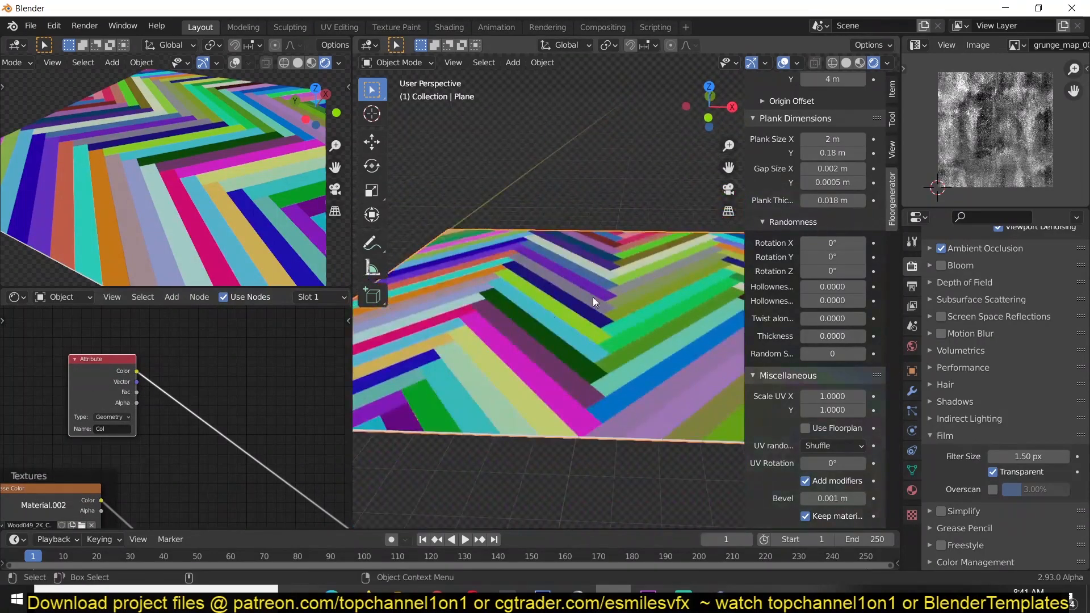
Add an Attribute node named Col and wire its Color to the Material Output.
click(171, 296)
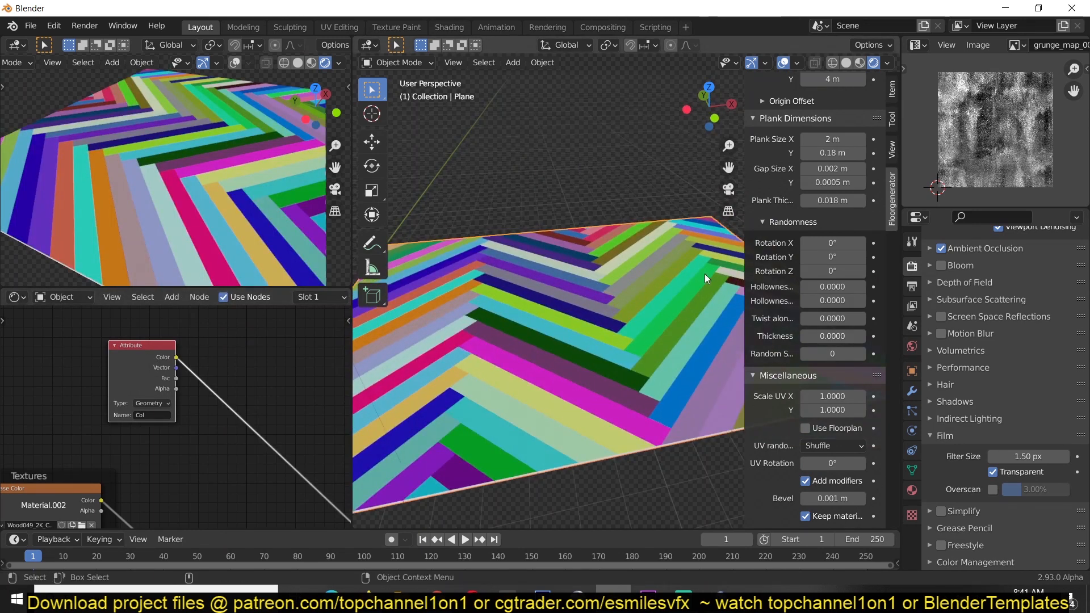
click(830, 101)
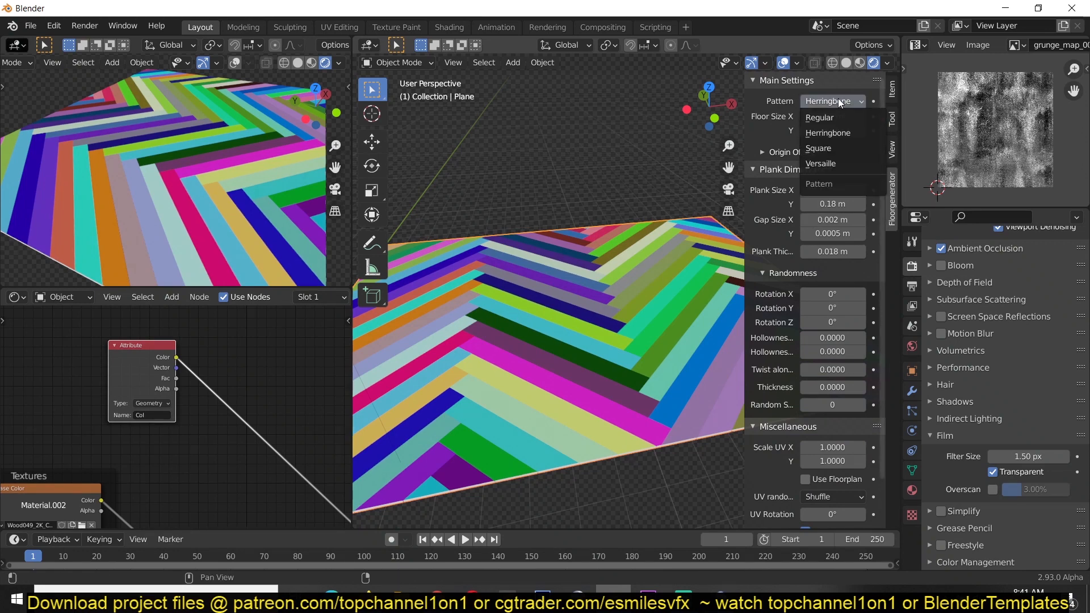
mouse_move(829, 149)
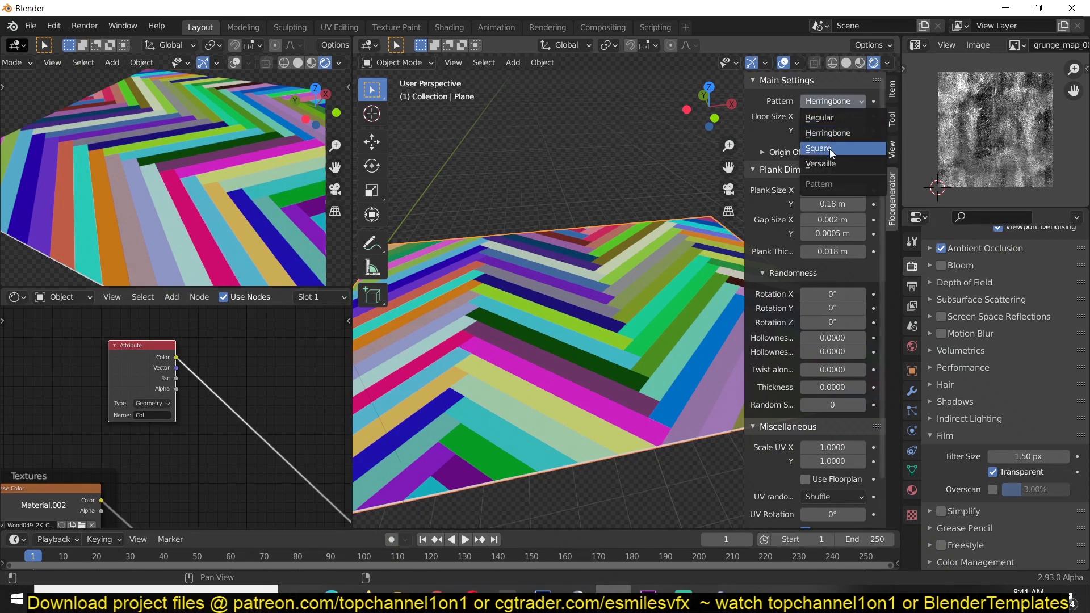
click(818, 148)
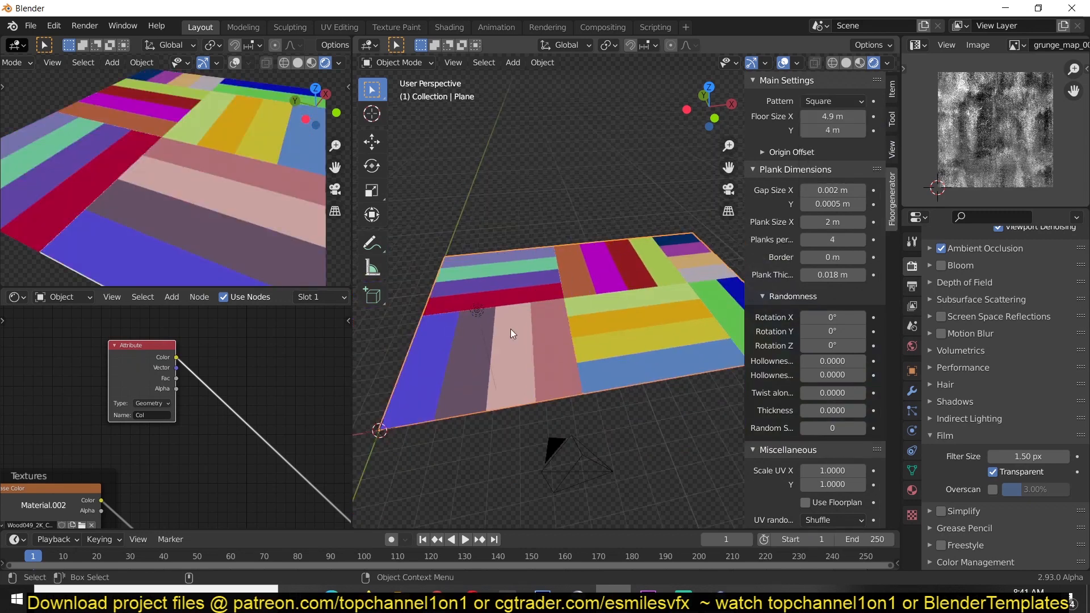
click(832, 101)
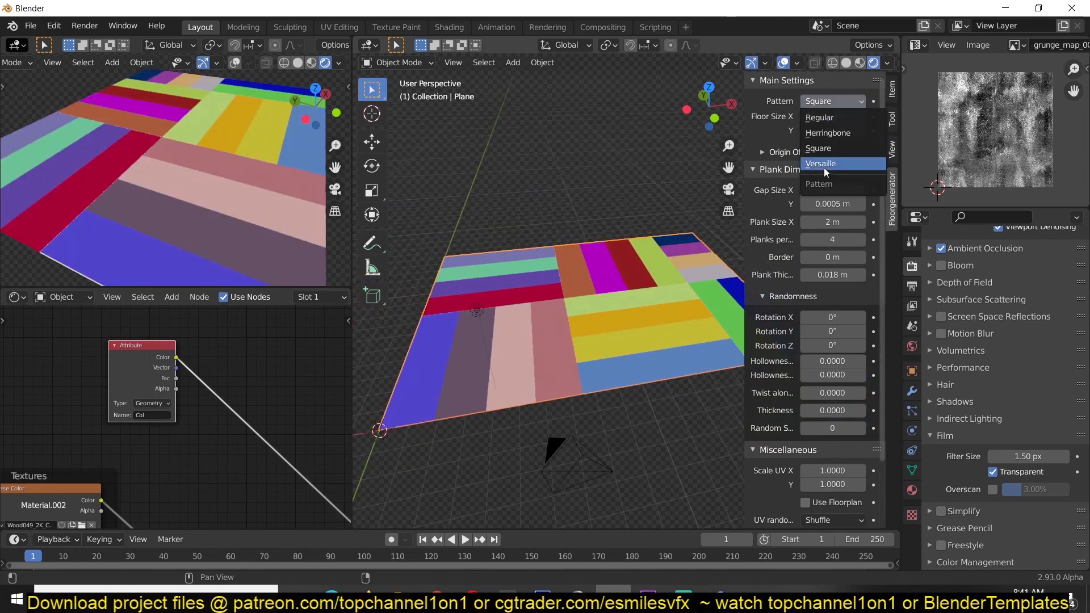
click(821, 164)
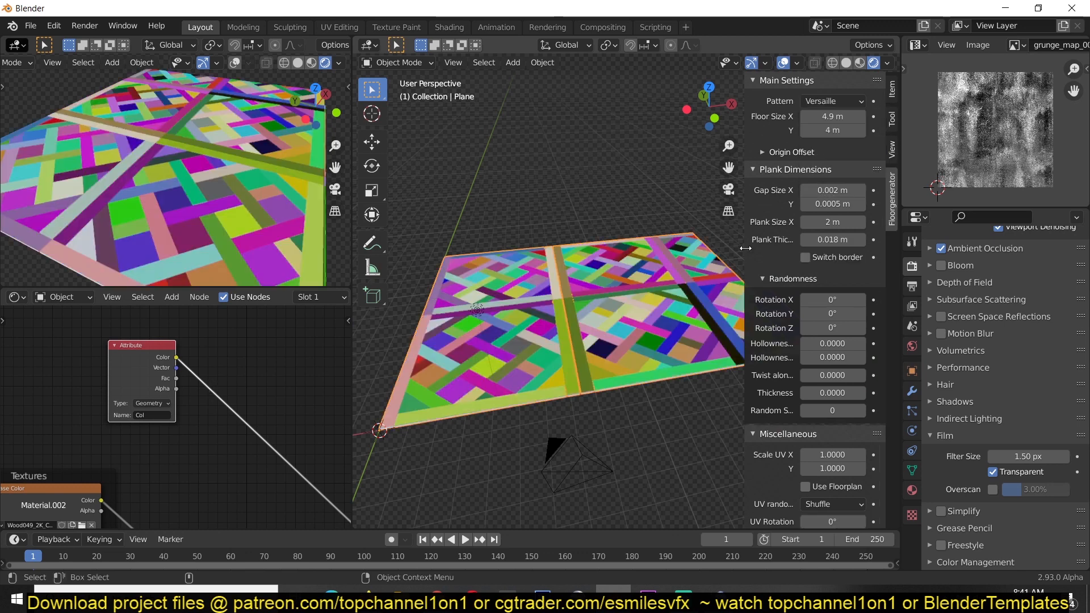
click(831, 101)
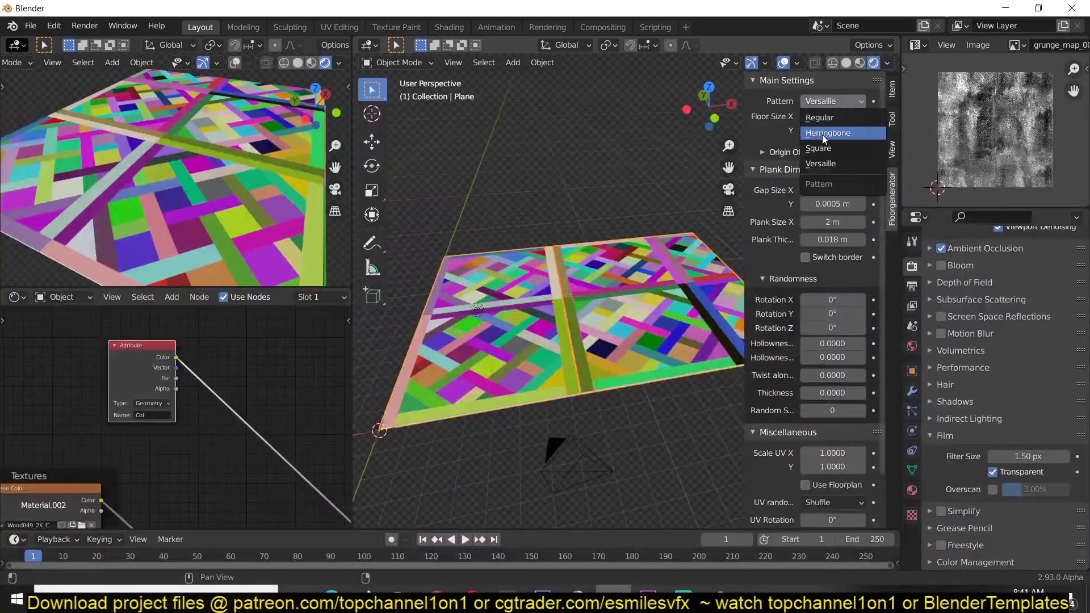
click(819, 117)
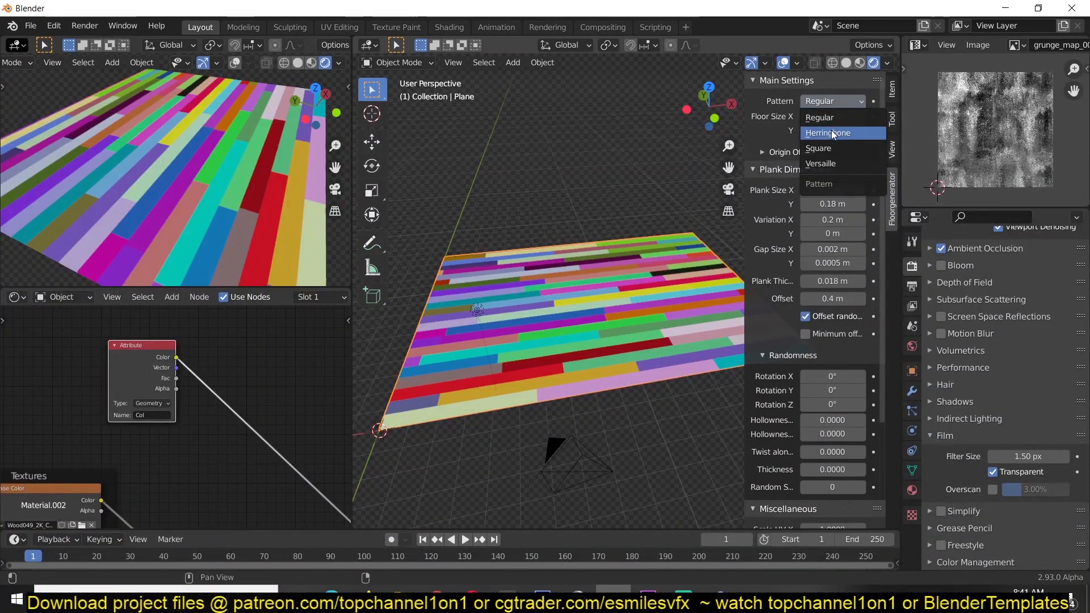
click(828, 133)
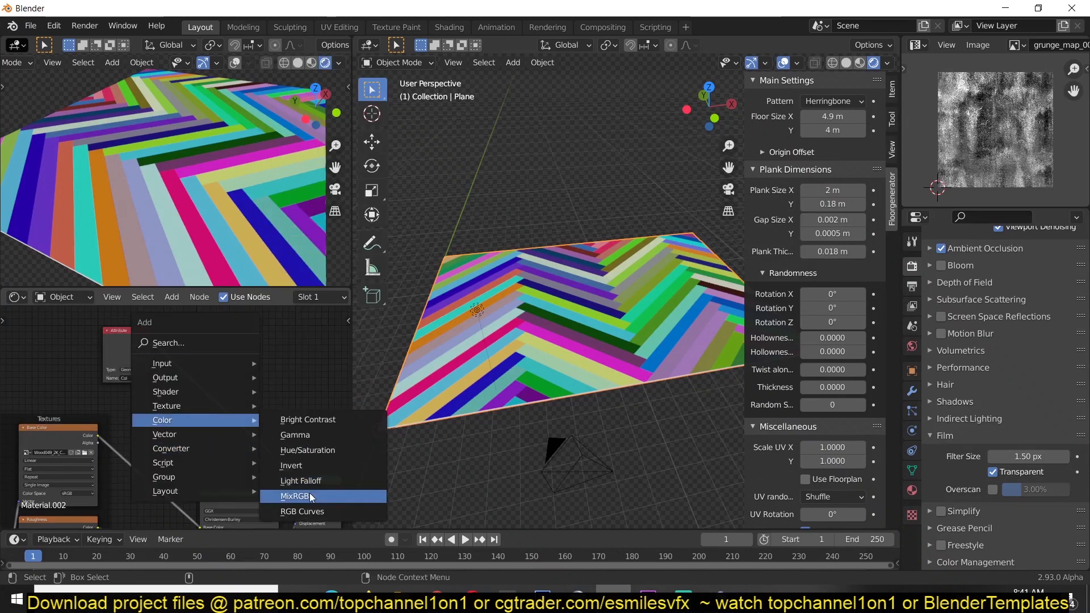
Add a MixRGB node combining Attribute colour and wood texture, set to Multiply.
click(295, 495)
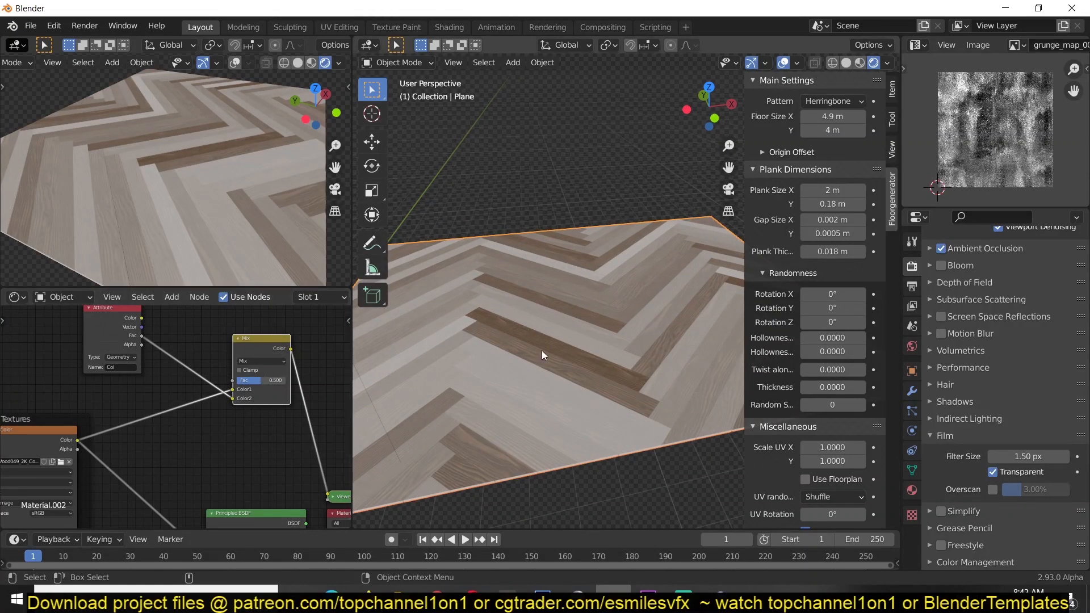
click(261, 360)
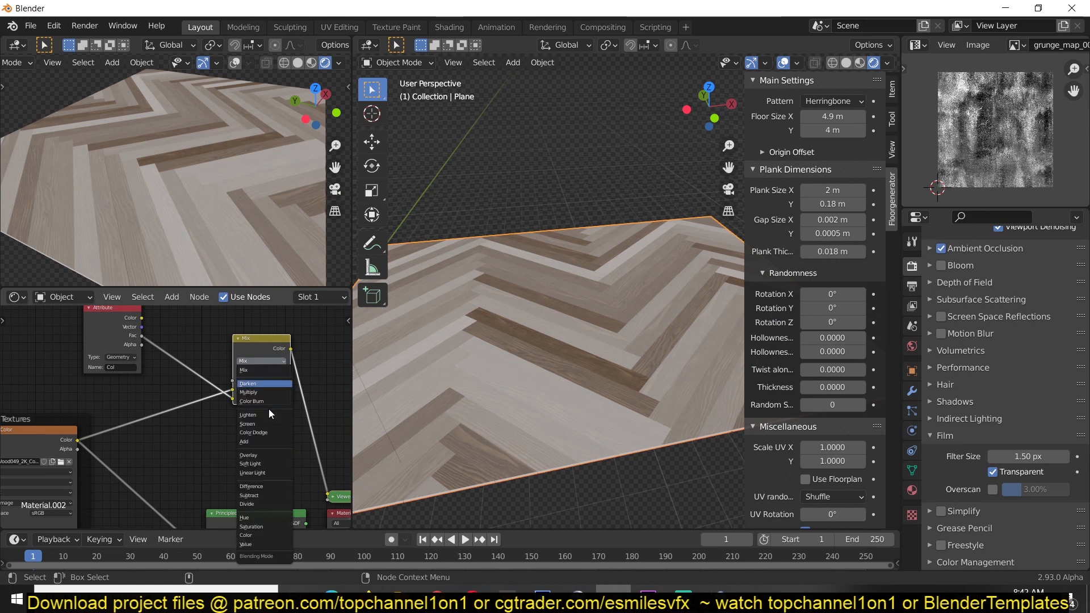
mouse_move(263, 445)
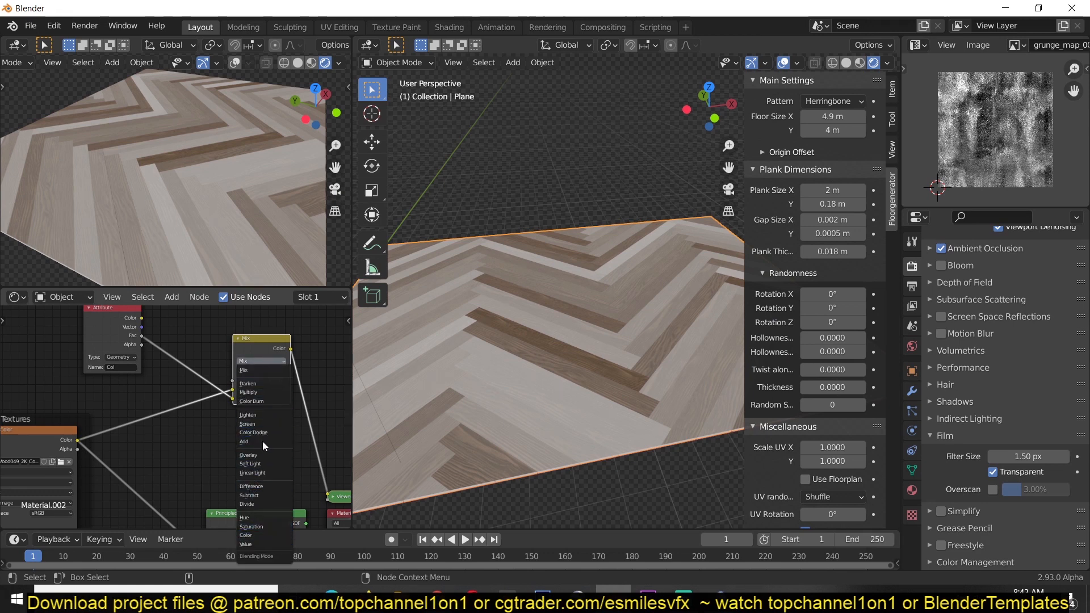
click(248, 391)
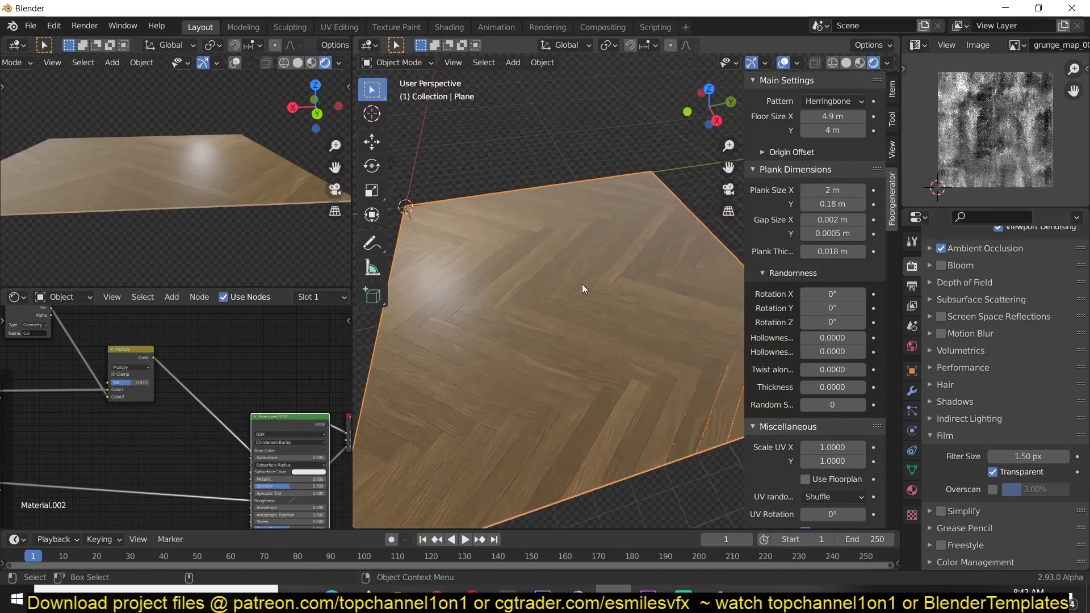
Set Floor Size X and Y to 10 m in Main Settings.
scroll(down, 3)
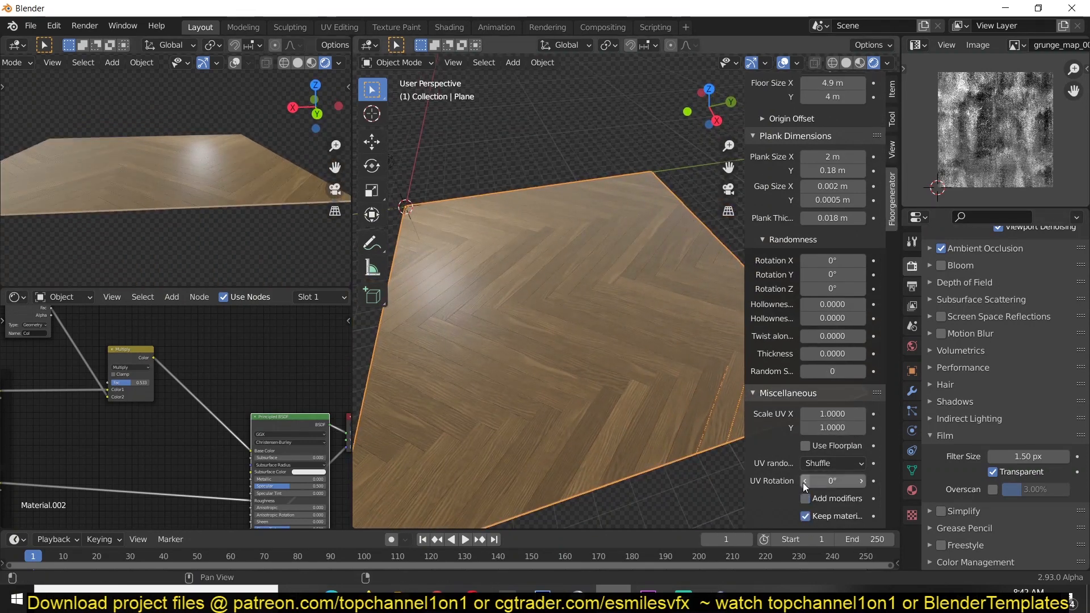
scroll(up, 3)
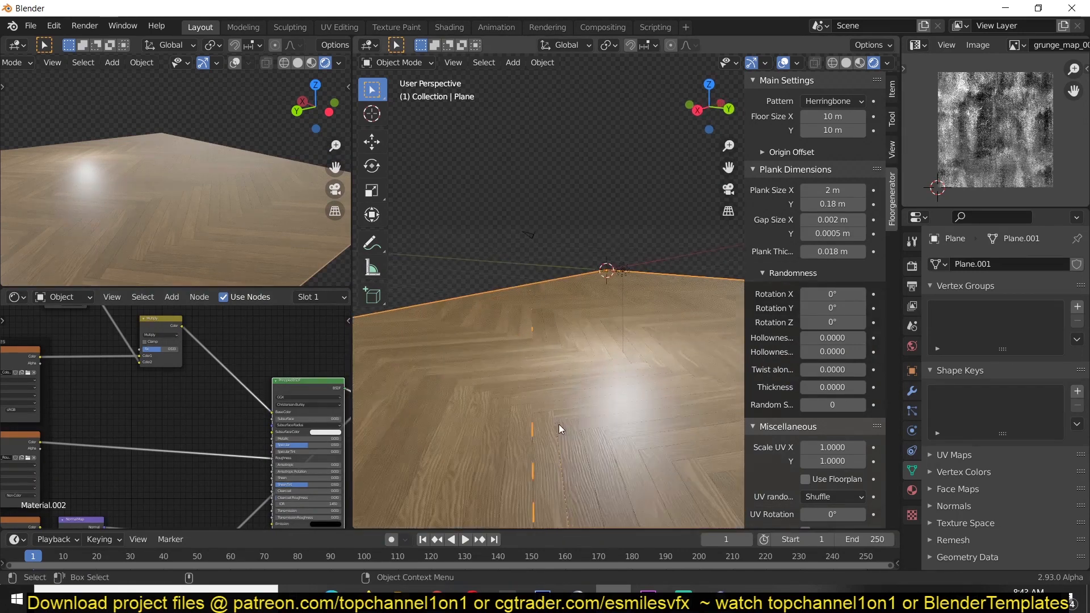
Mix a grunge Image Texture with the roughness map through a Converter node into Roughness.
click(171, 298)
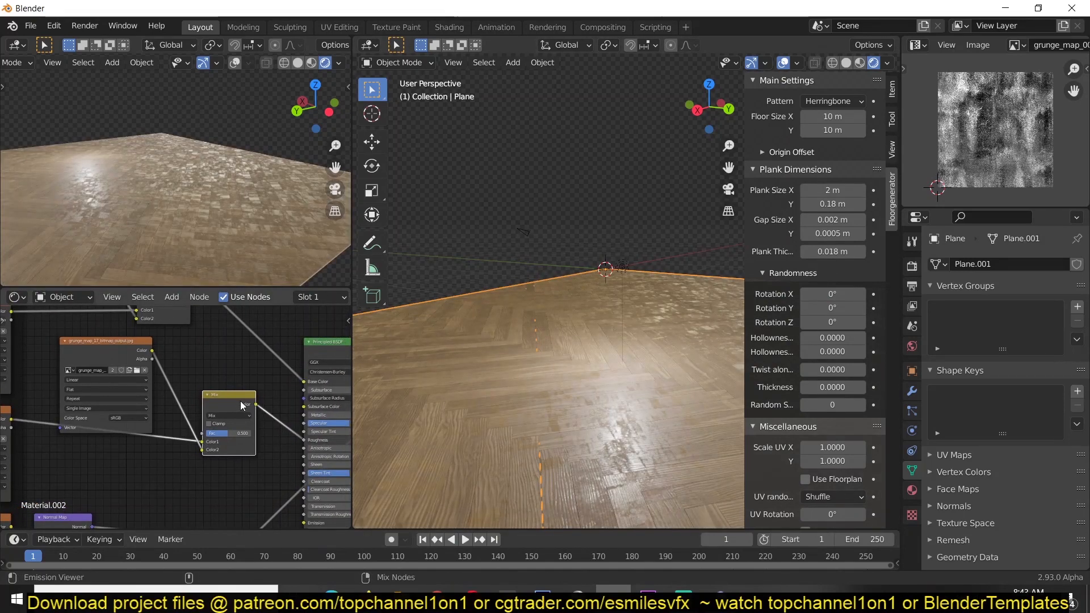
click(230, 405)
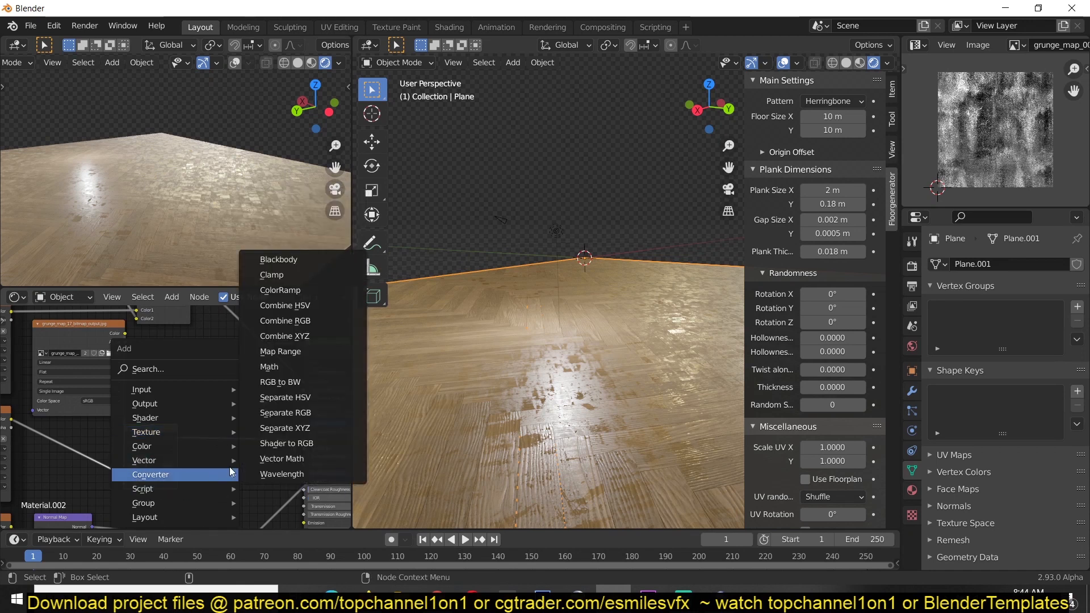
click(280, 290)
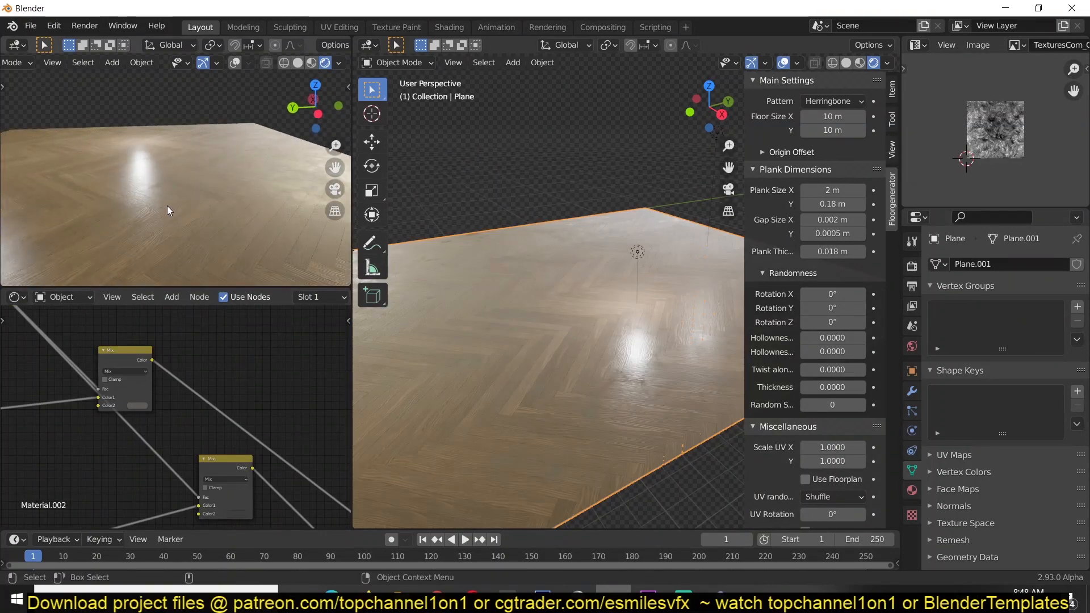
mouse_move(181, 220)
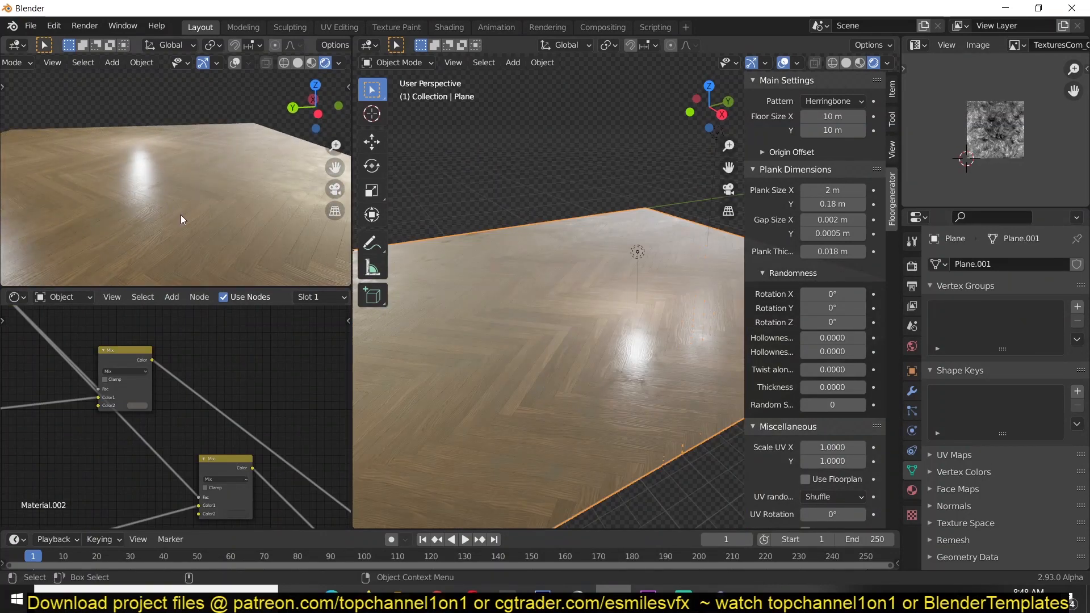